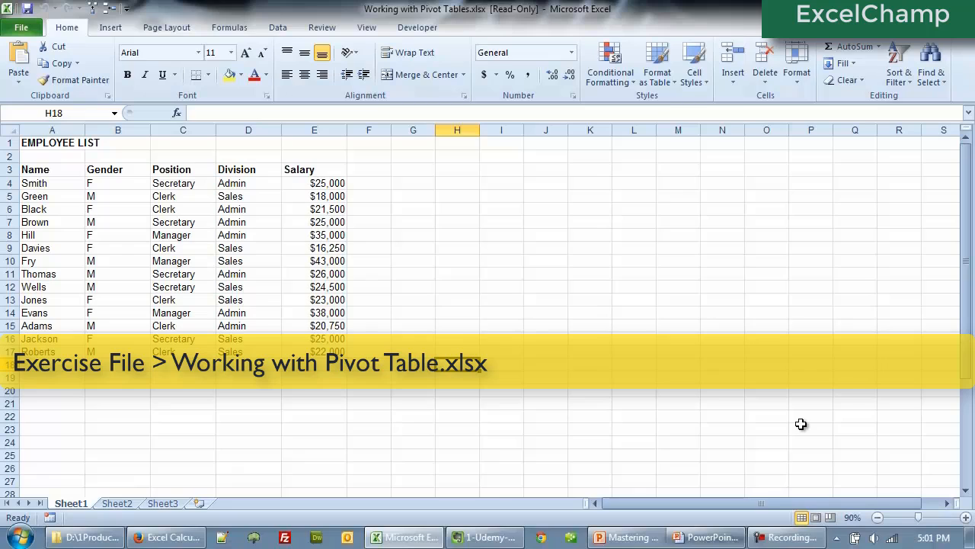
mouse_move(239, 263)
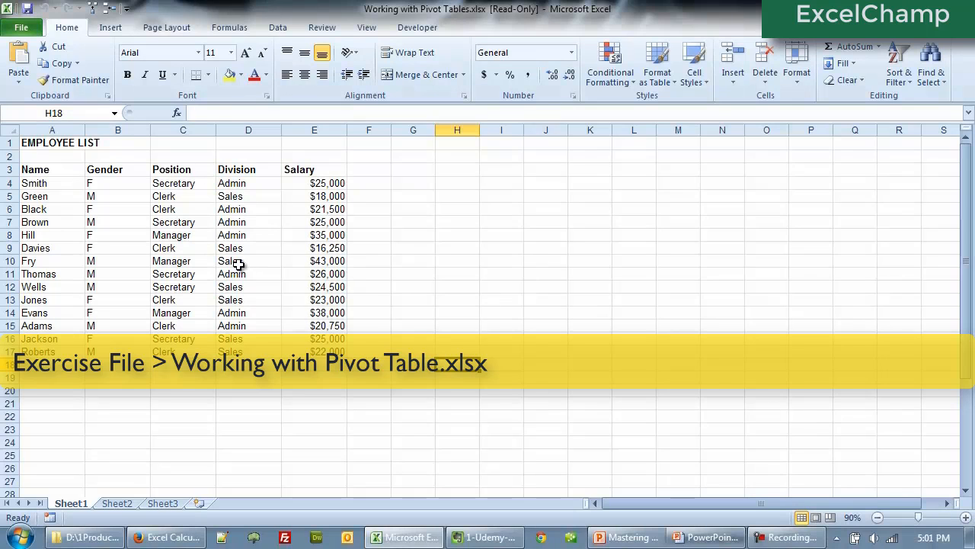
- Start a PivotTable from the employee list range A3:E17 via the Insert tab
left_click(248, 260)
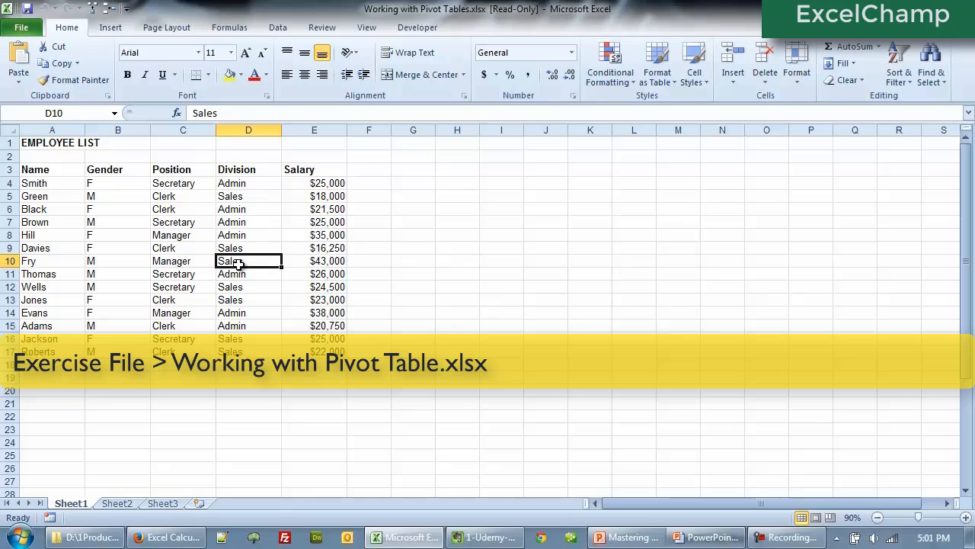
left_click(110, 28)
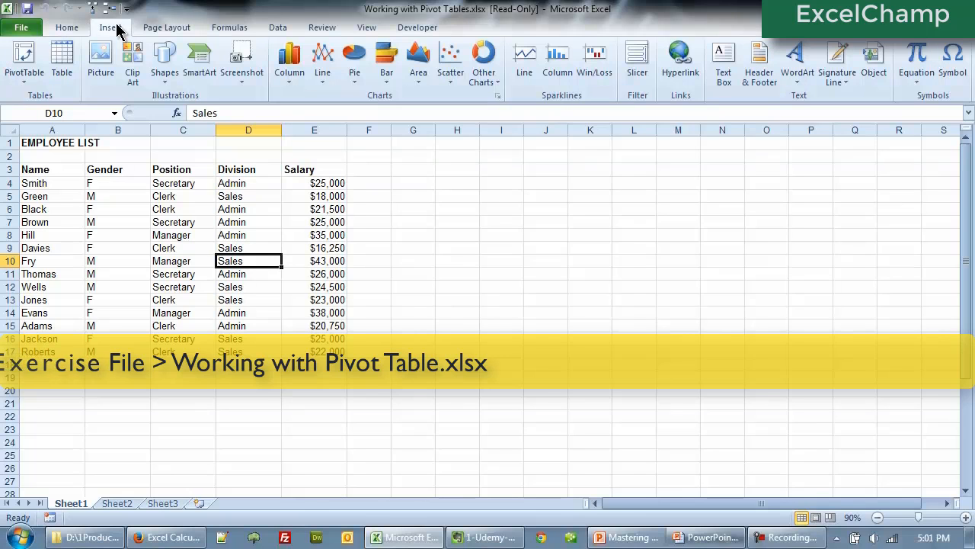
left_click(21, 59)
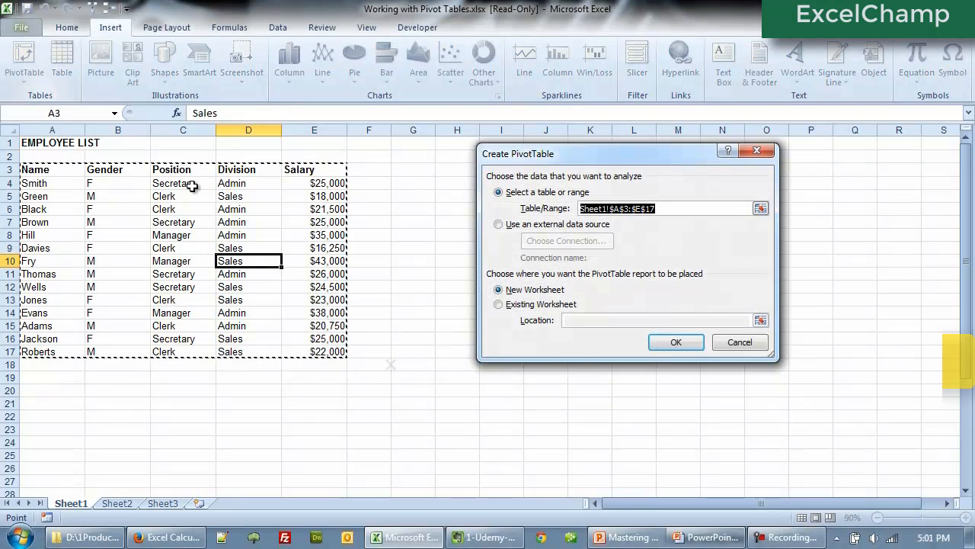
- Create the pivot table on a new sheet with Position rows and Sum of Salary (total 363000)
left_click(676, 342)
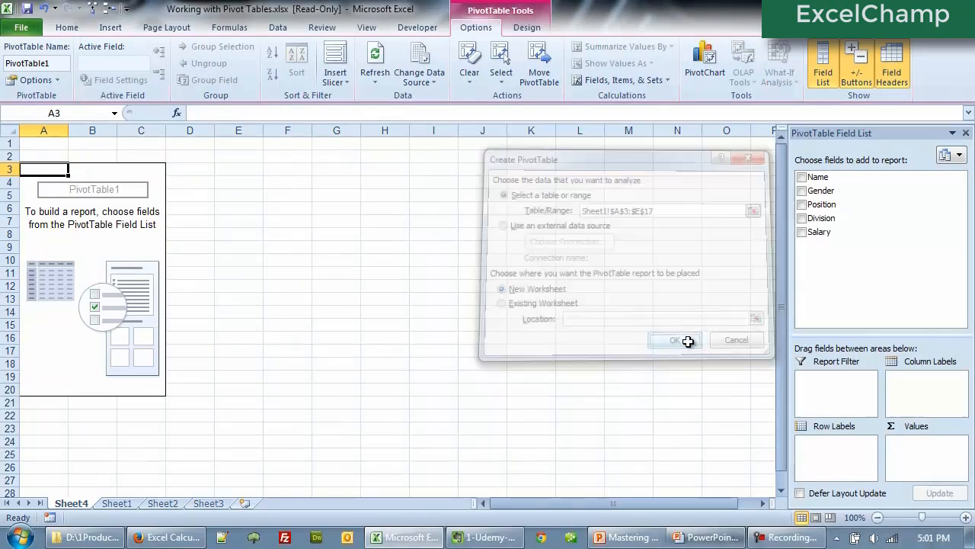
left_click(673, 340)
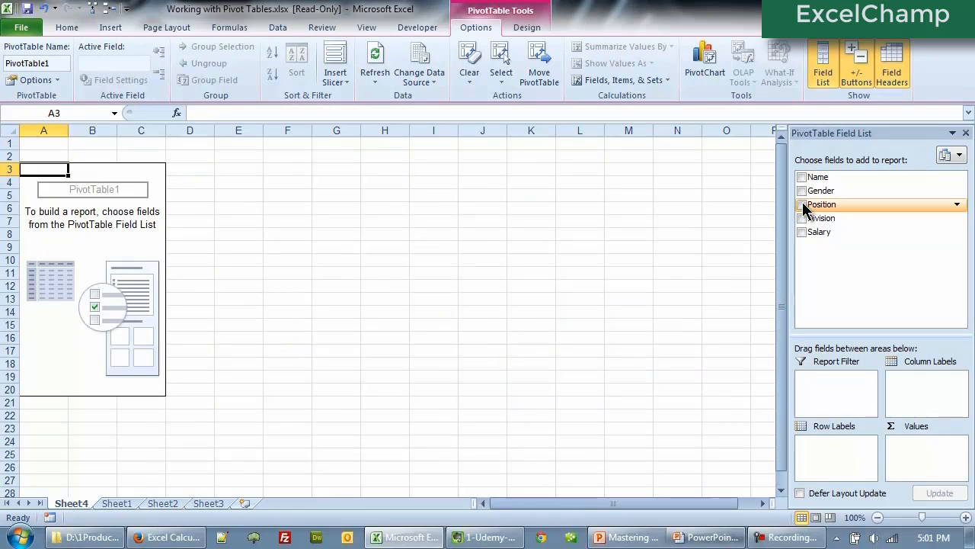
left_click(802, 204)
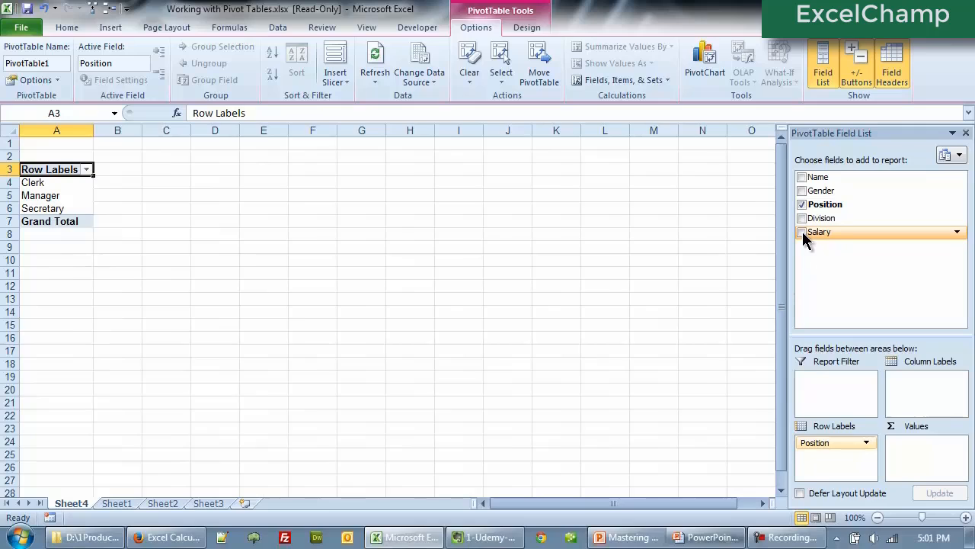
left_click(802, 231)
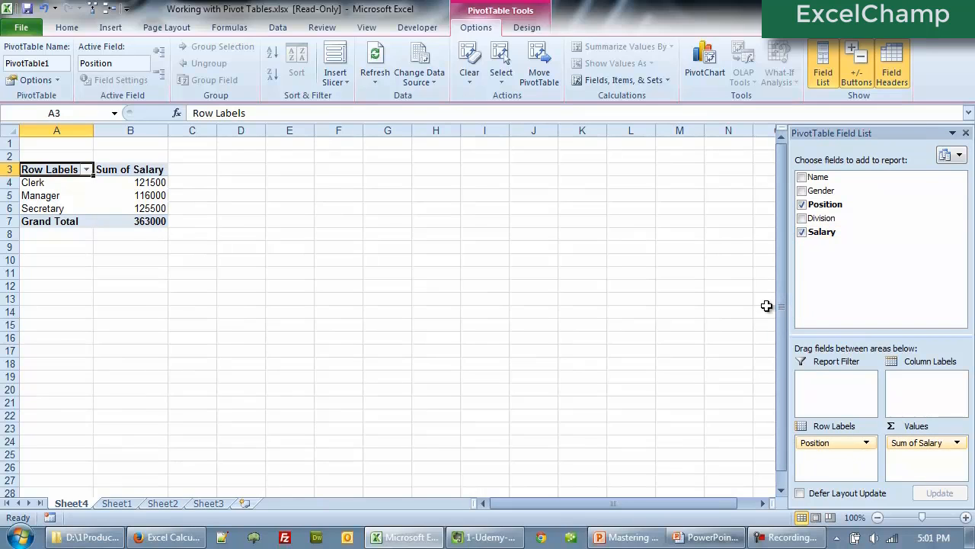
mouse_move(152, 182)
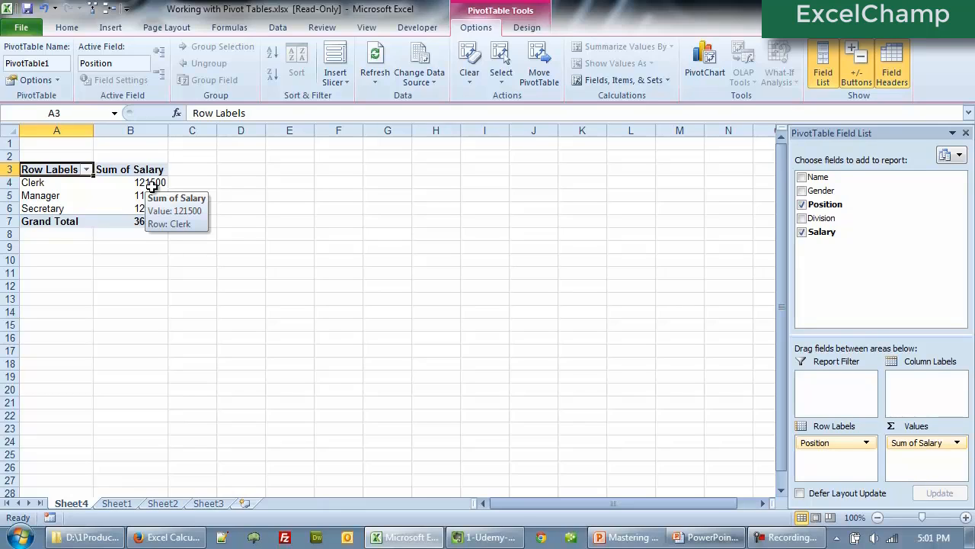
mouse_move(180, 220)
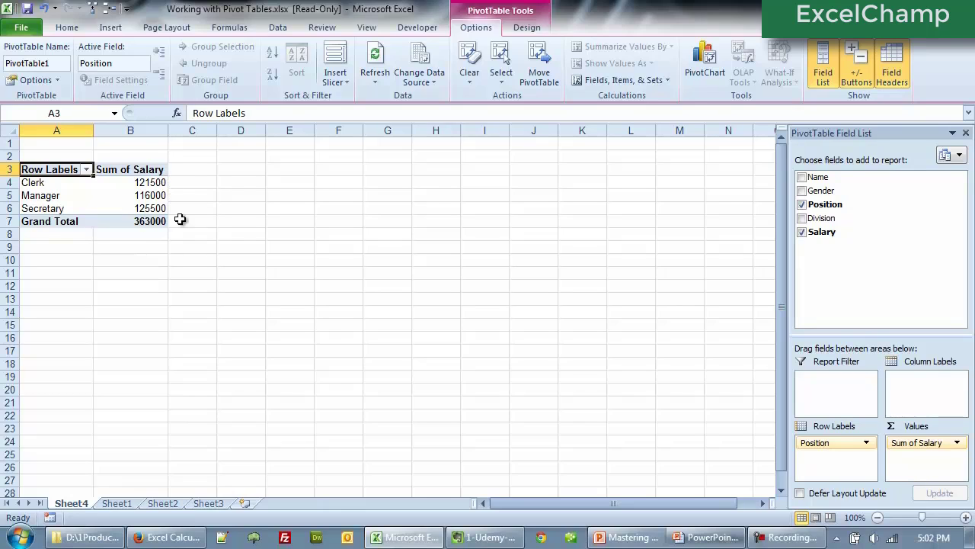
mouse_move(380, 328)
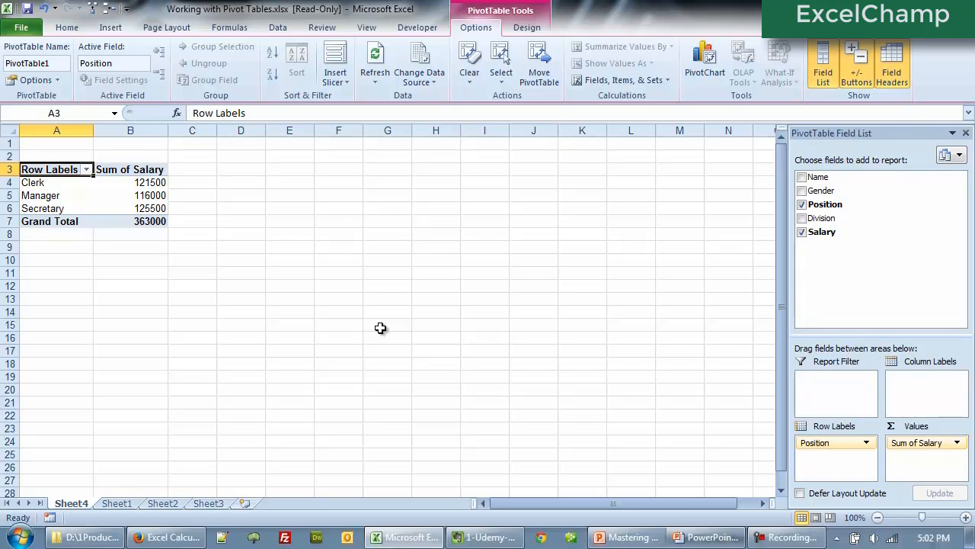
mouse_move(822, 191)
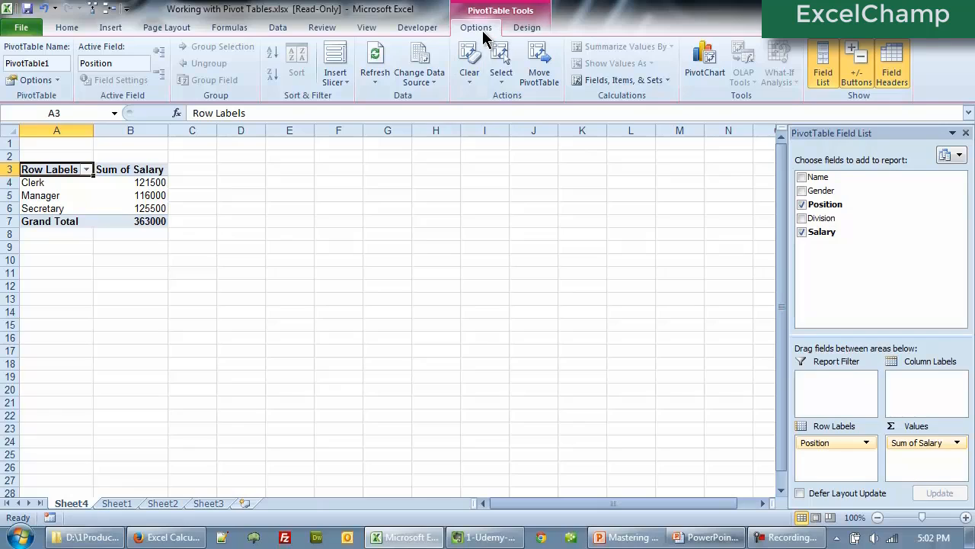
mouse_move(627, 16)
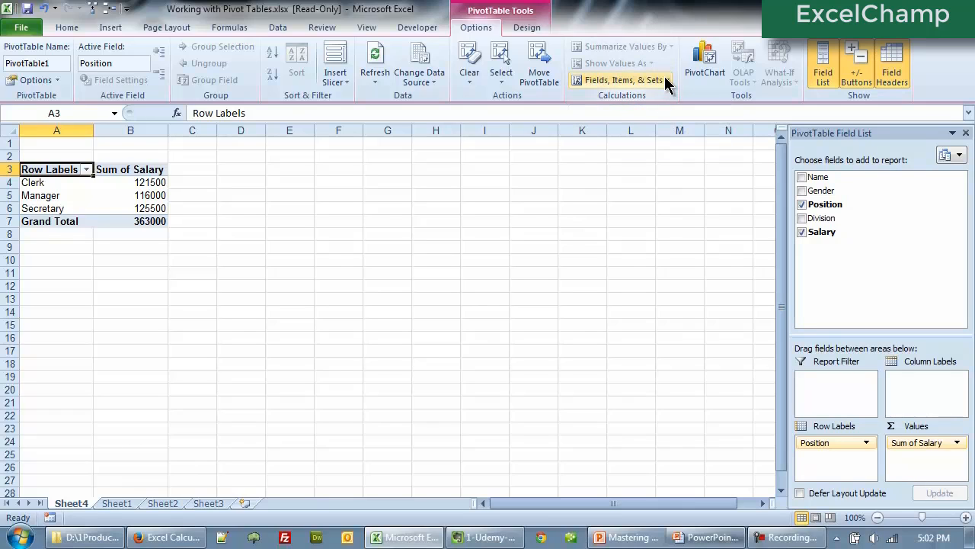
- Insert a calculated field named Bonus with formula =Salary*.10 into the pivot table
left_click(620, 80)
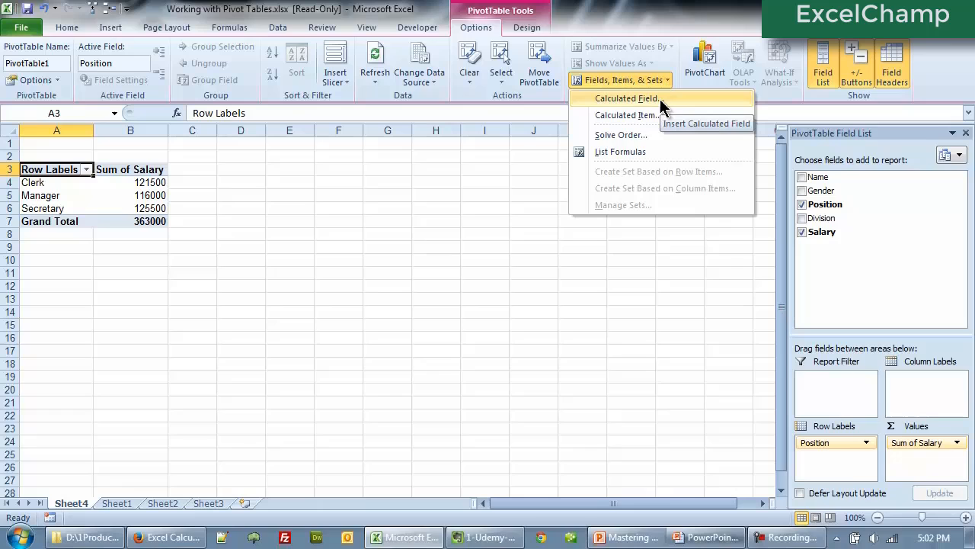
left_click(624, 97)
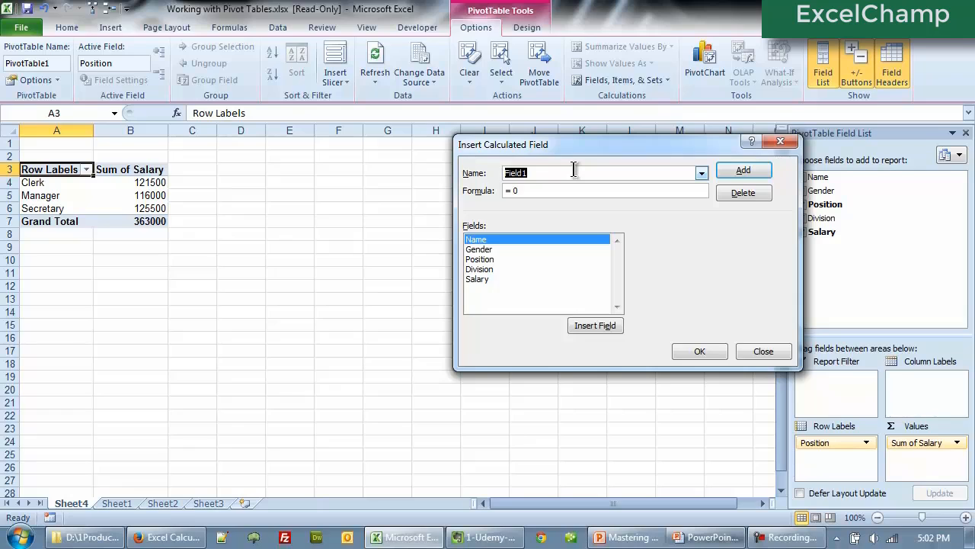
type("Bonus")
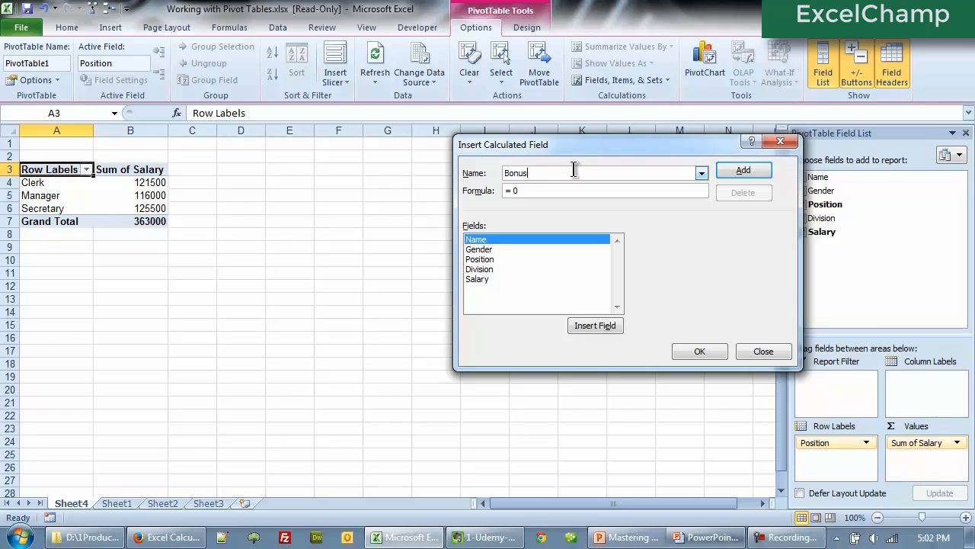
left_click(549, 190)
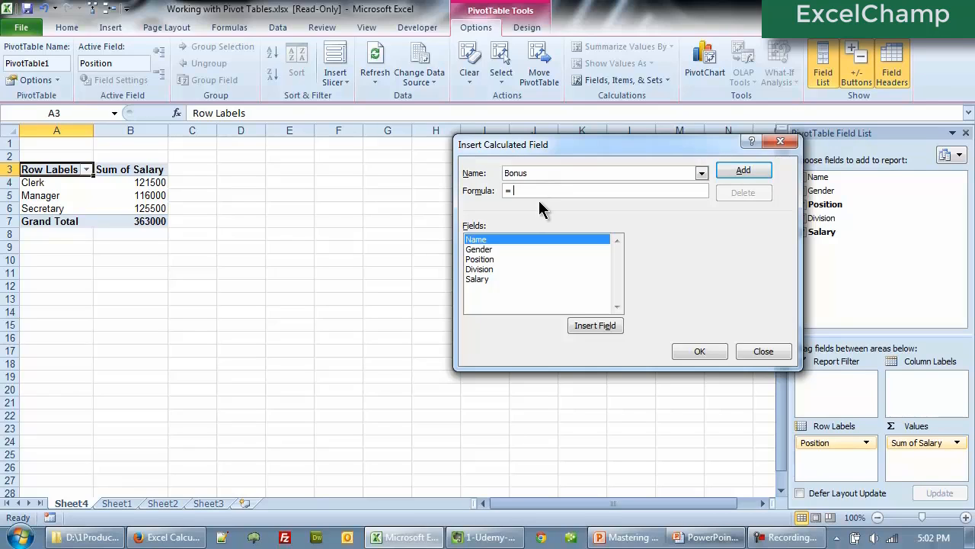
mouse_move(484, 285)
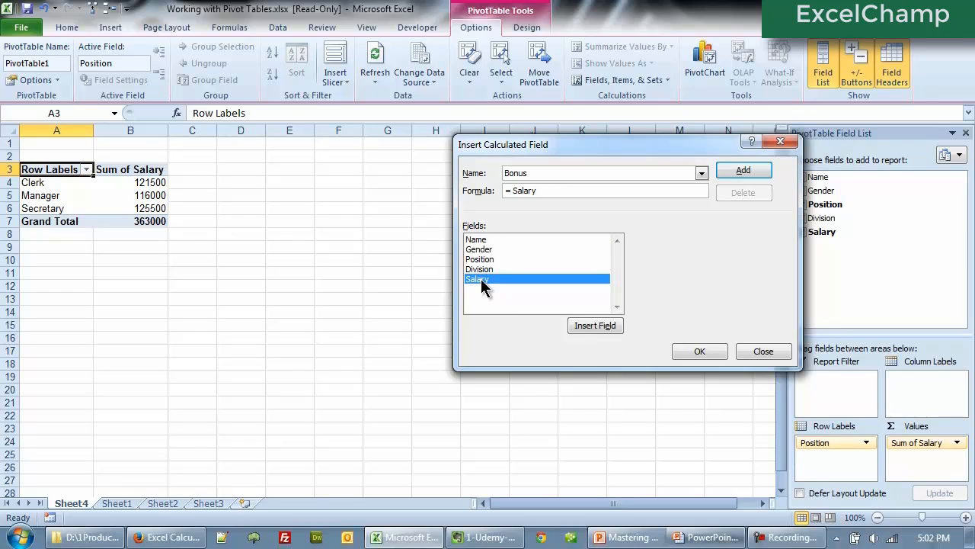
type("*")
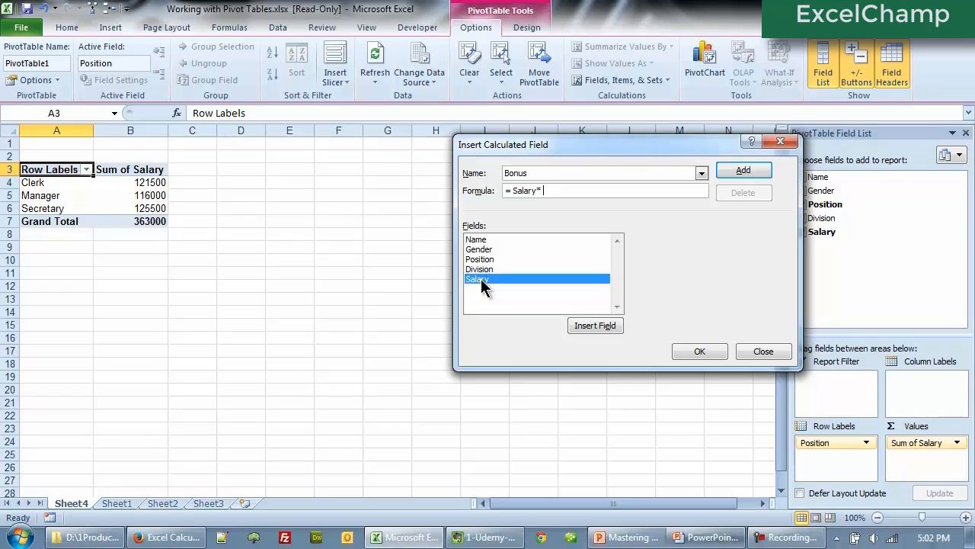
type("v")
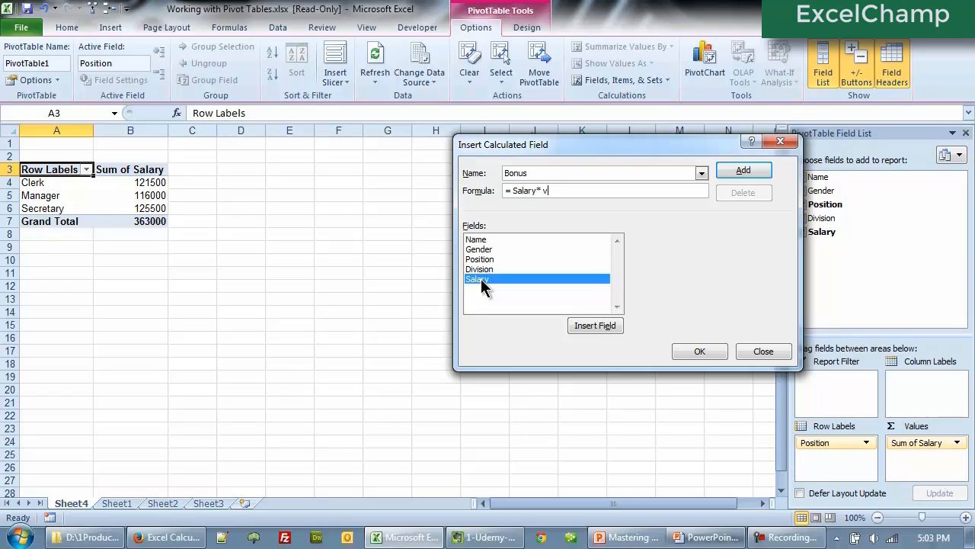
type(".10")
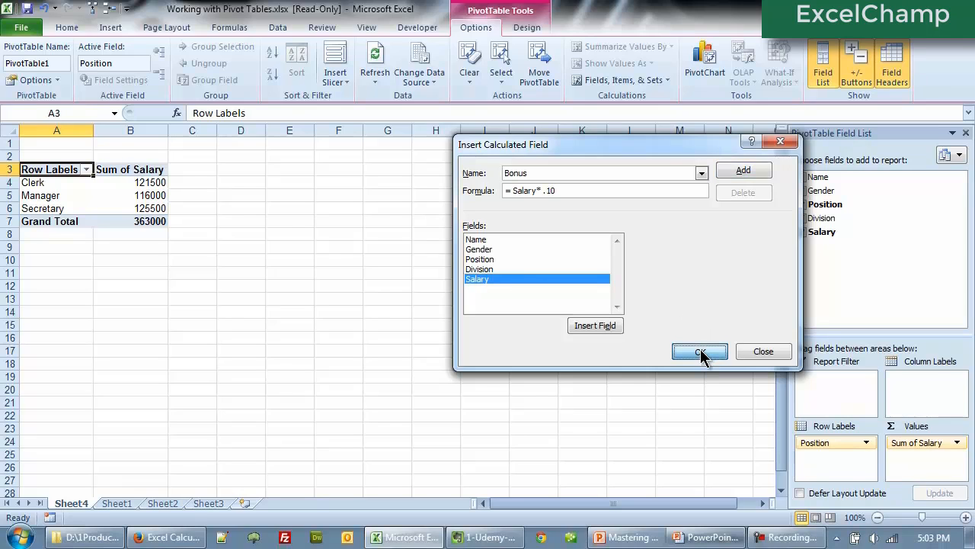
left_click(699, 352)
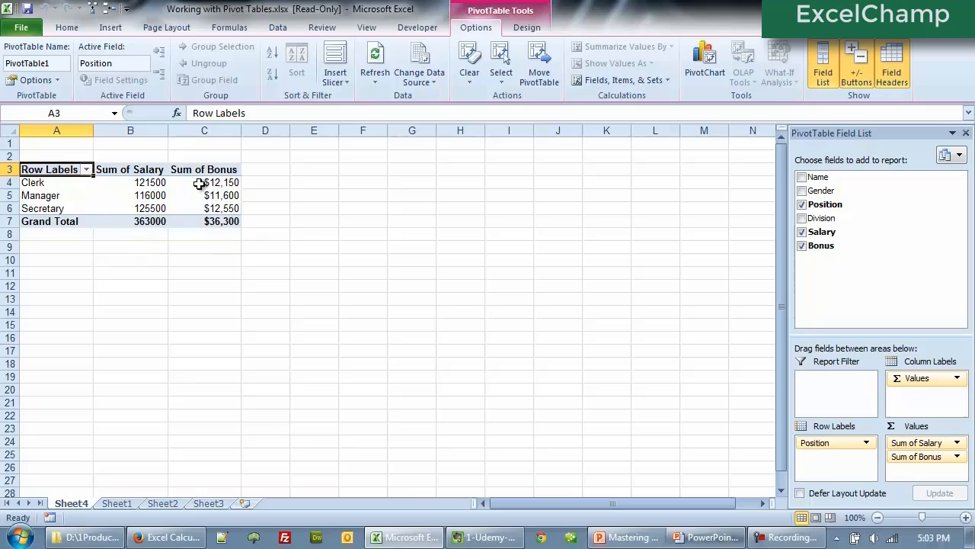
mouse_move(190, 243)
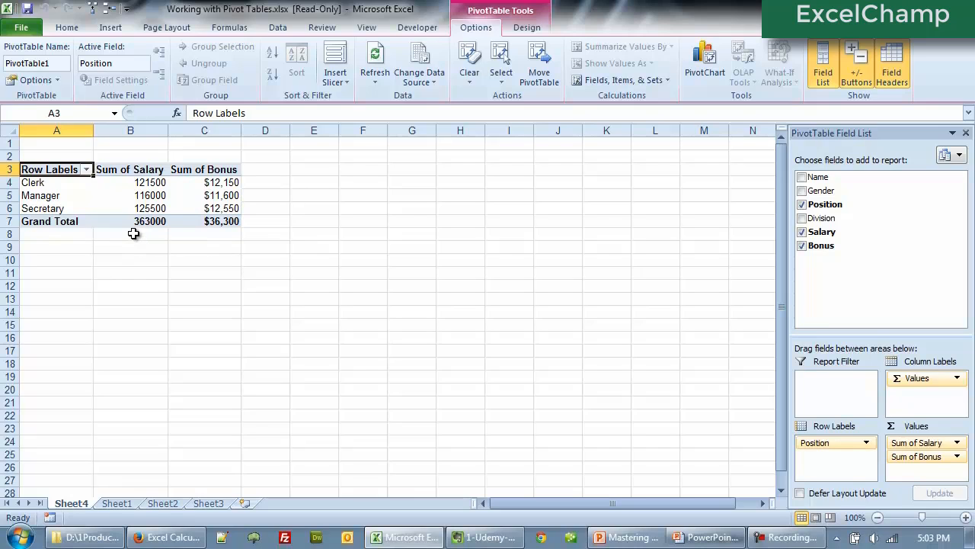
mouse_move(223, 231)
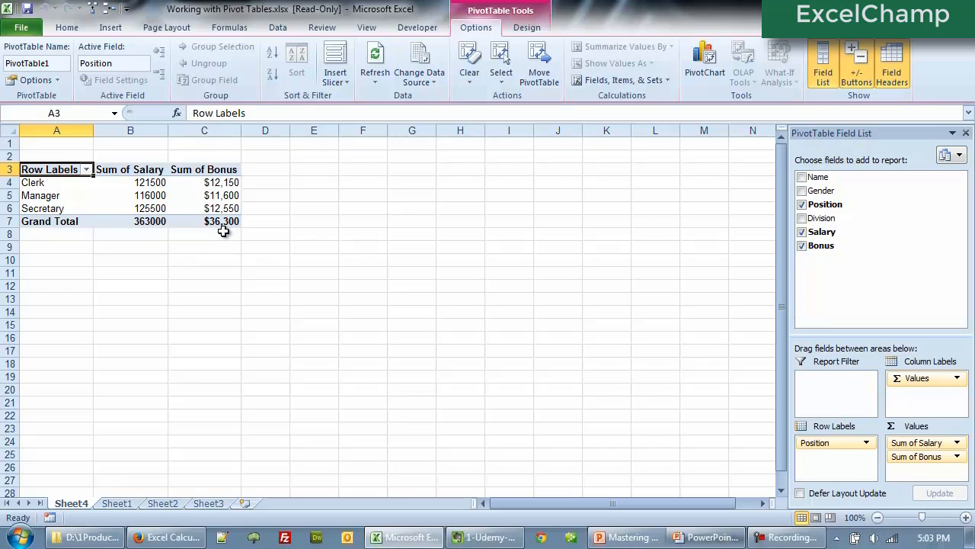
- Inspect a bonus value, check the employee list on Sheet1, and return to the pivot sheet
left_click(204, 208)
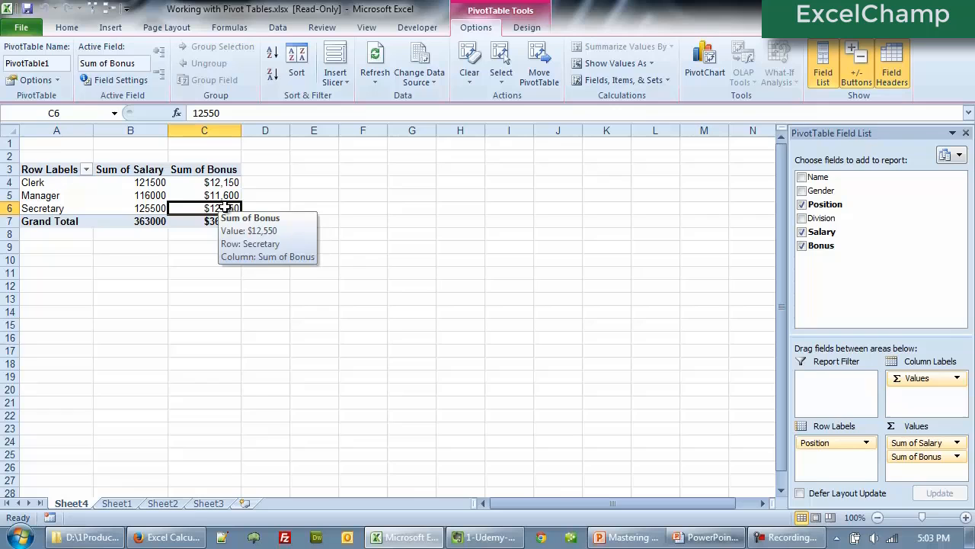
left_click(114, 503)
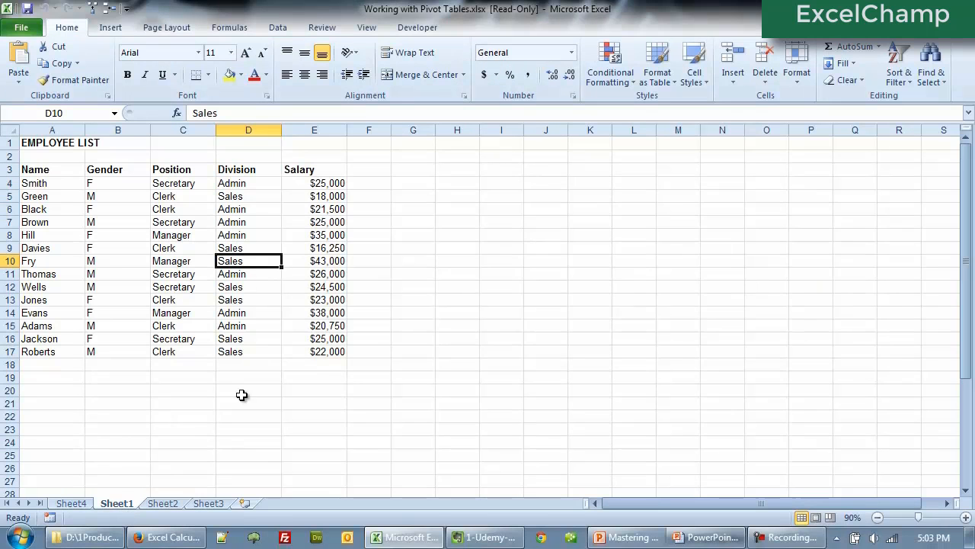
left_click(69, 503)
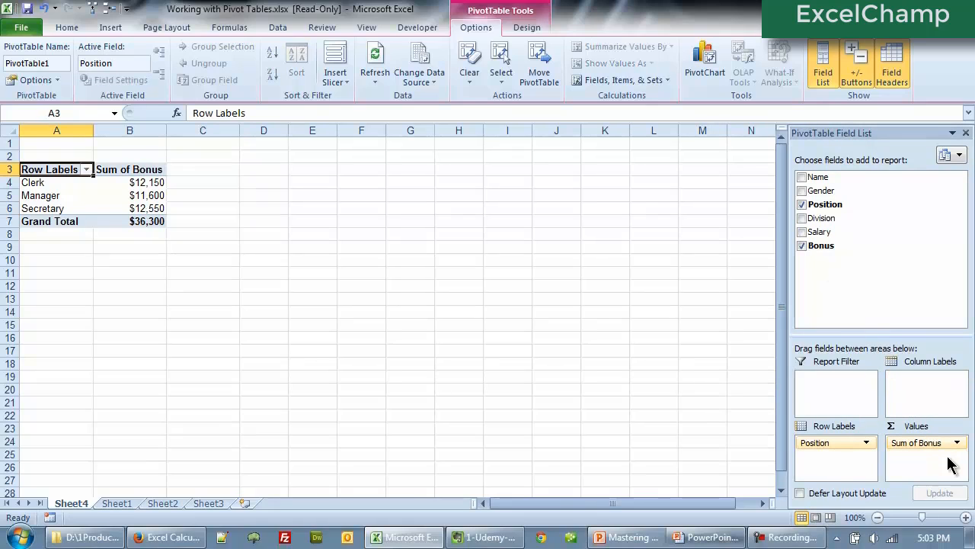
mouse_move(951, 479)
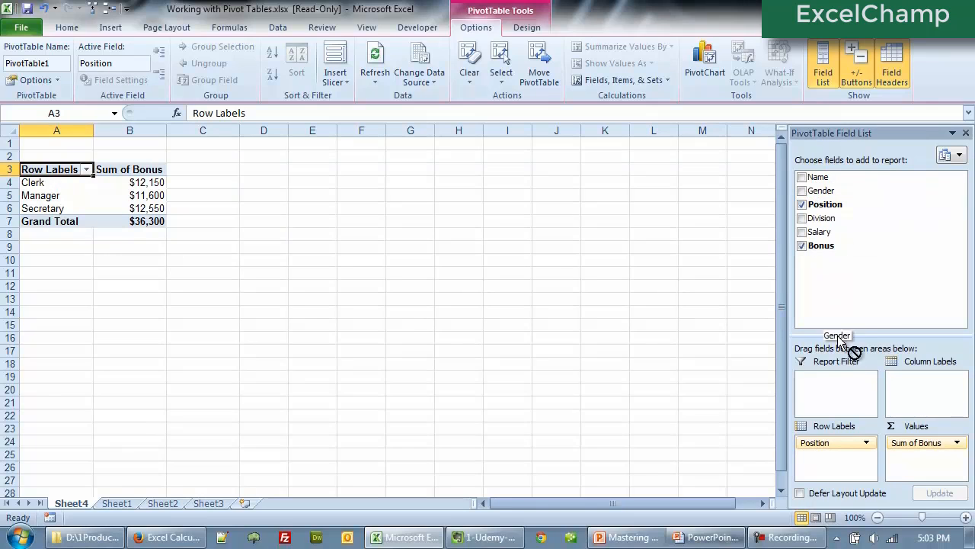
- Split Sum of Bonus by Gender columns and Division rows, then open Fields, Items & Sets
left_click_drag(838, 336, 930, 393)
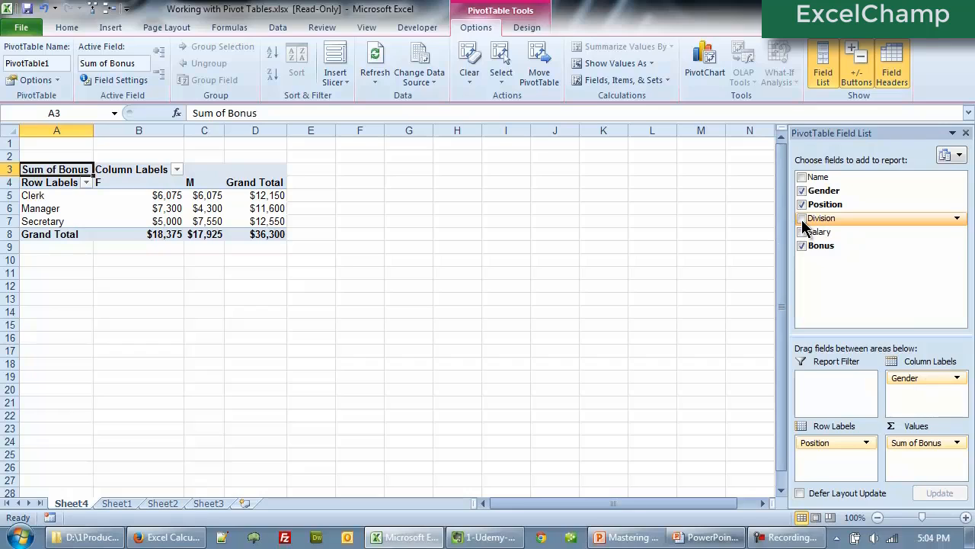
left_click(802, 218)
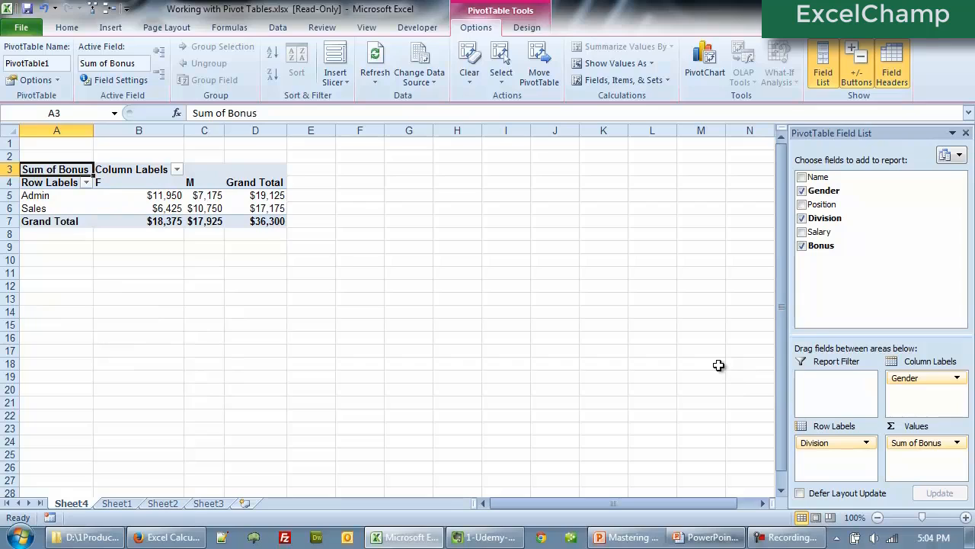
mouse_move(83, 208)
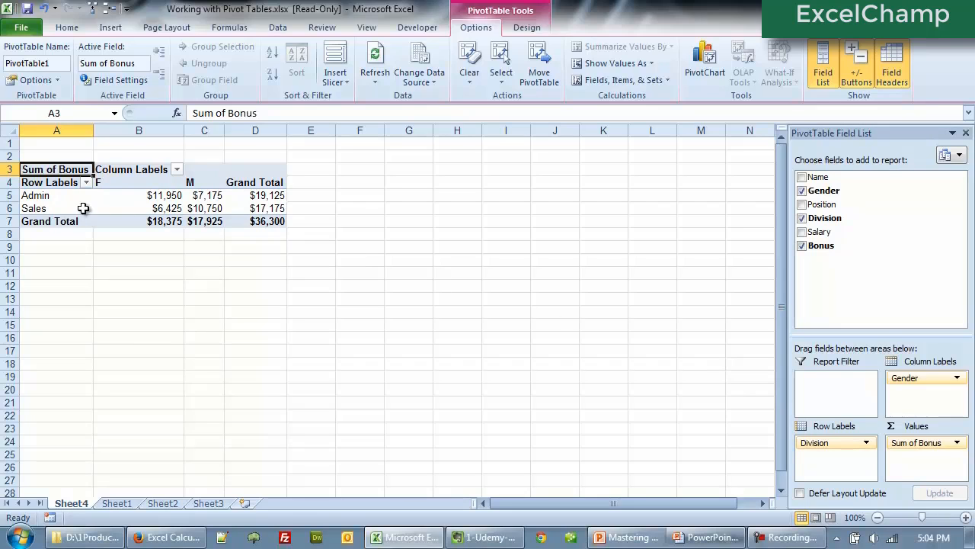
mouse_move(51, 196)
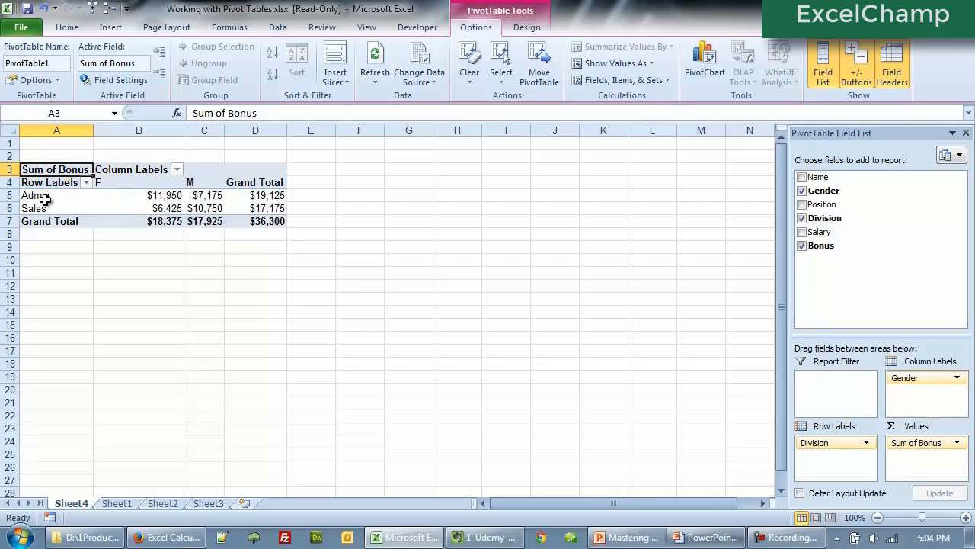
mouse_move(47, 208)
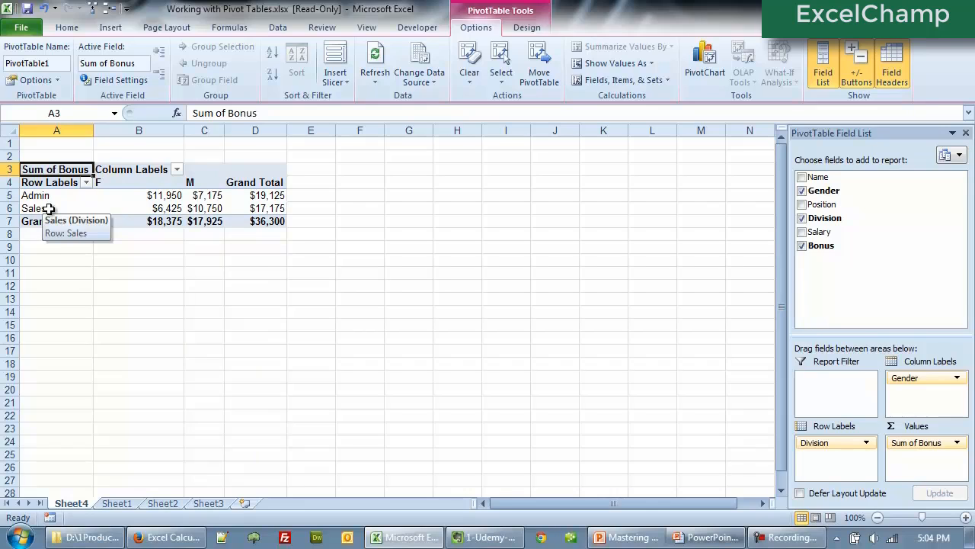
mouse_move(217, 269)
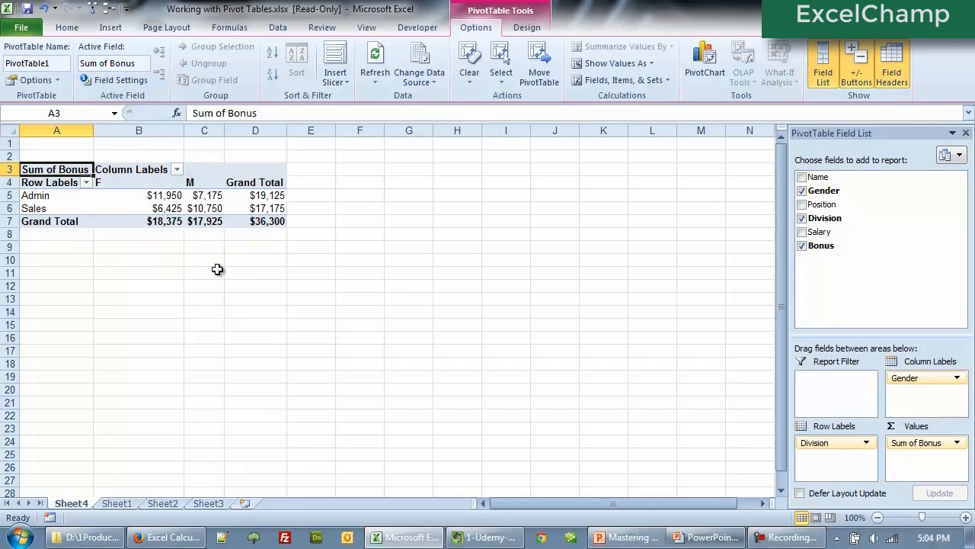
mouse_move(267, 428)
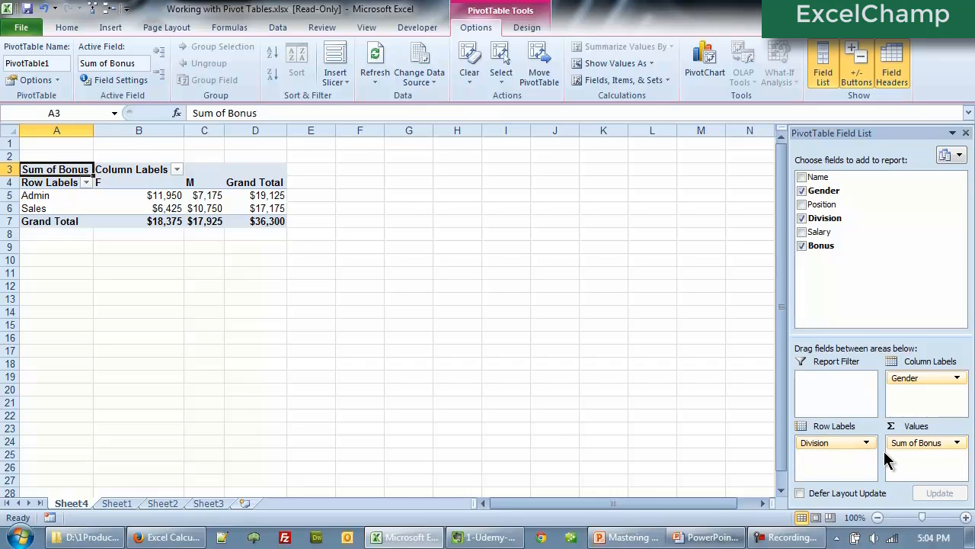
mouse_move(837, 263)
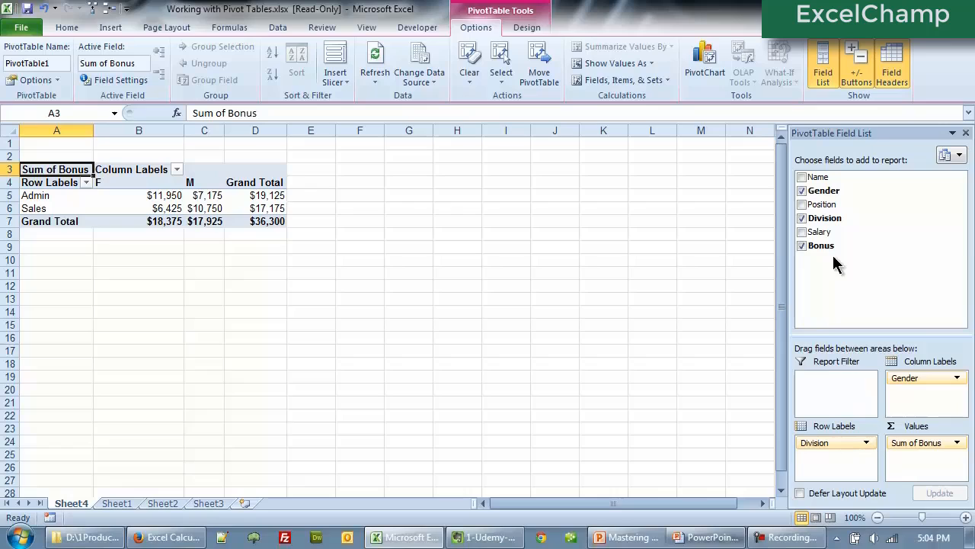
mouse_move(705, 155)
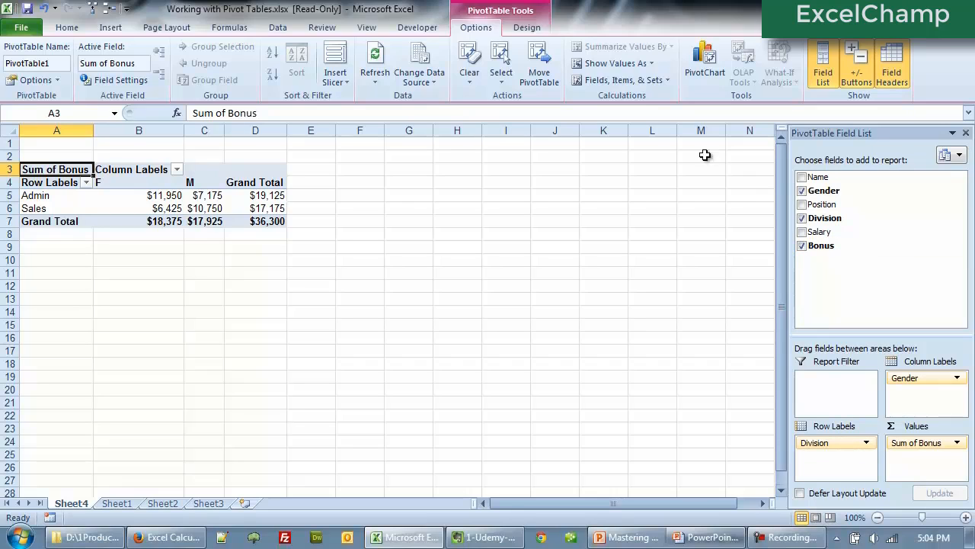
left_click(616, 79)
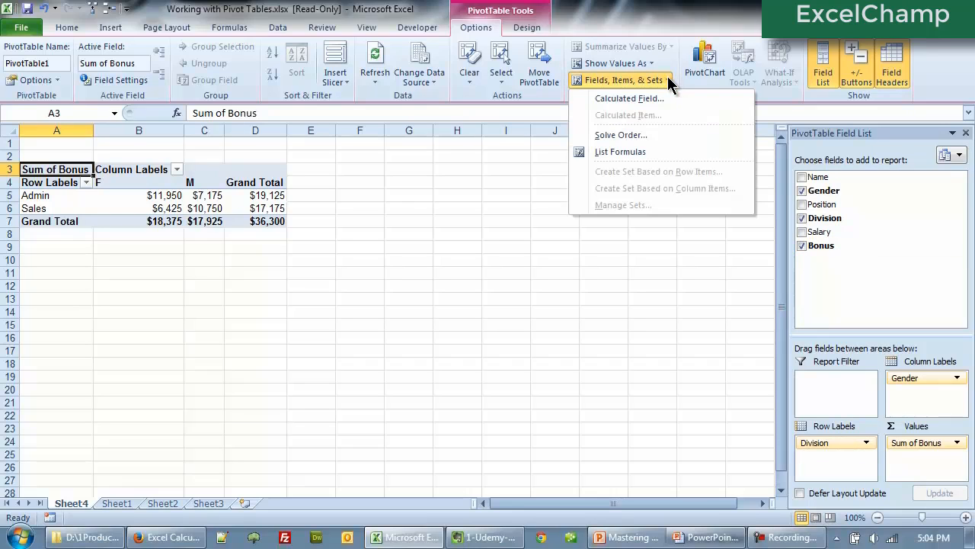
- Select the Bonus (Salary*0.1) calculated field, delete it, and confirm
left_click(629, 98)
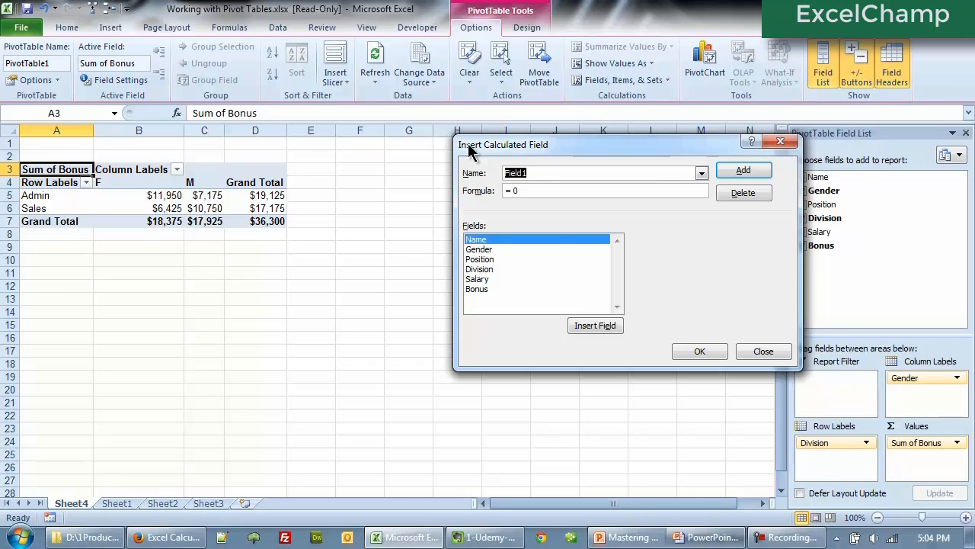
mouse_move(720, 178)
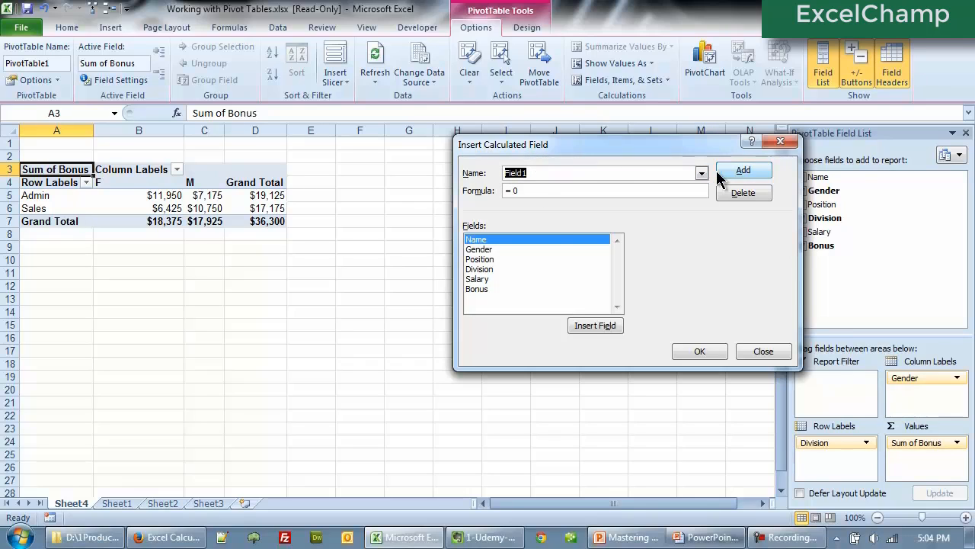
left_click(701, 173)
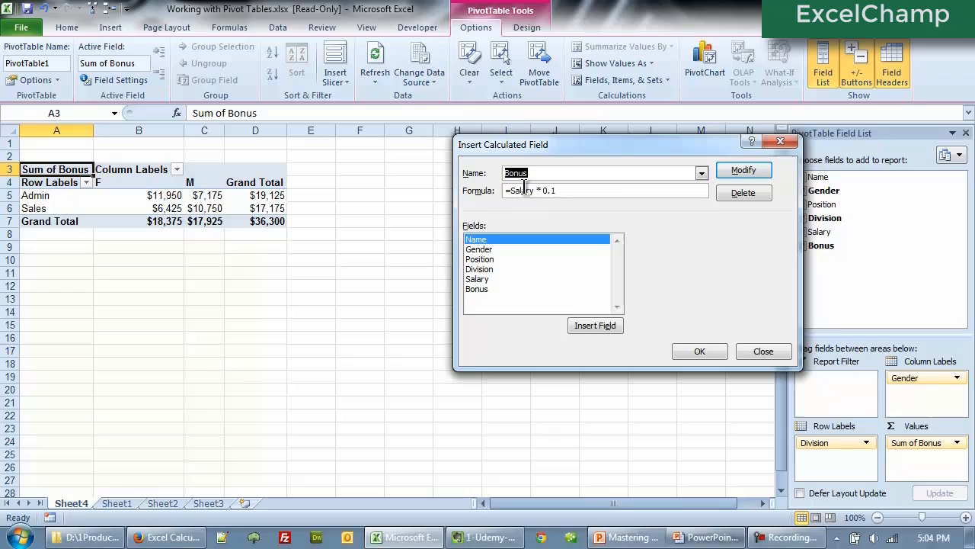
mouse_move(596, 207)
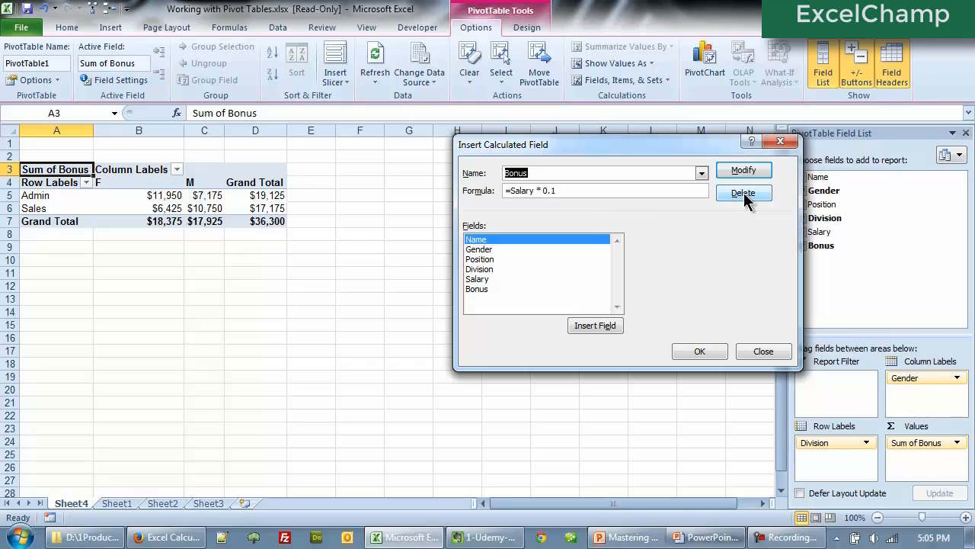
left_click(743, 192)
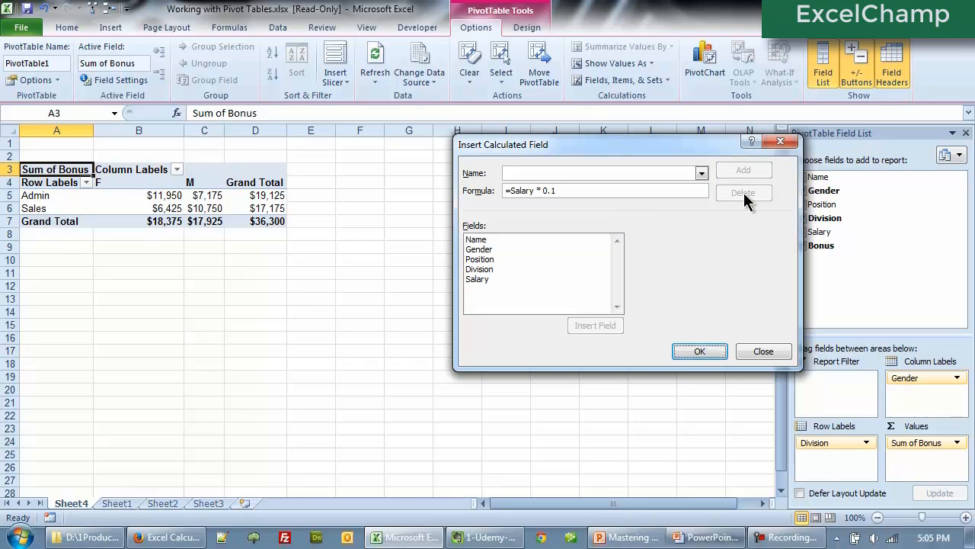
left_click(763, 351)
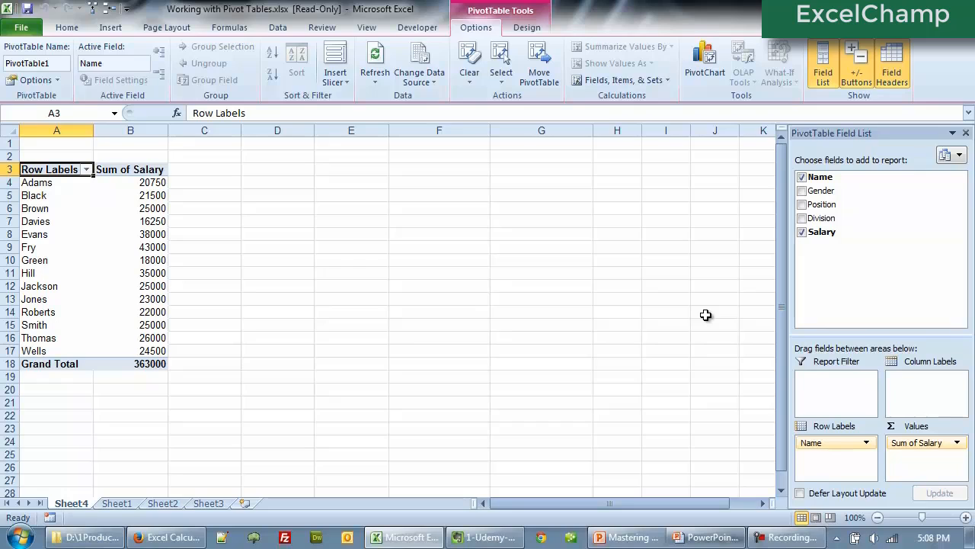
mouse_move(669, 103)
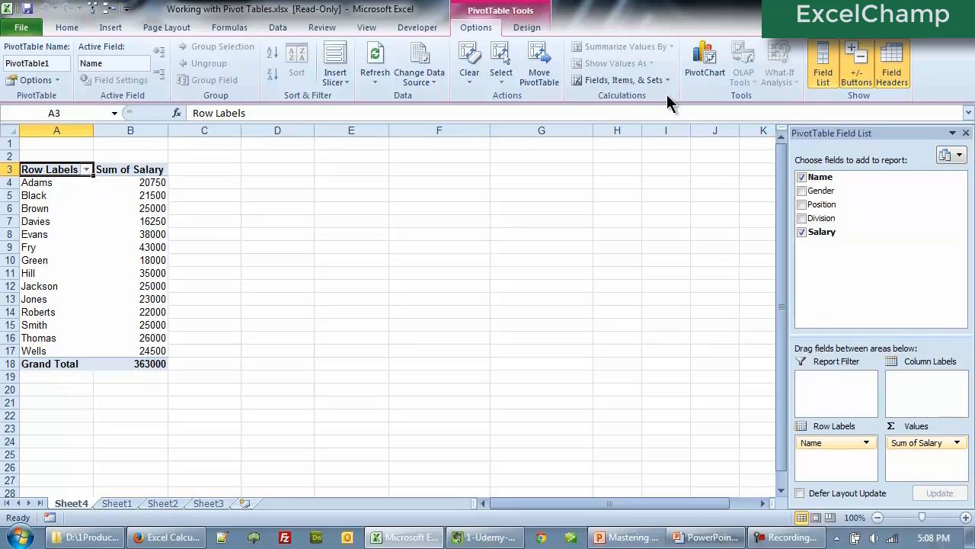
- Start a new calculated field and name it Bonus
left_click(619, 79)
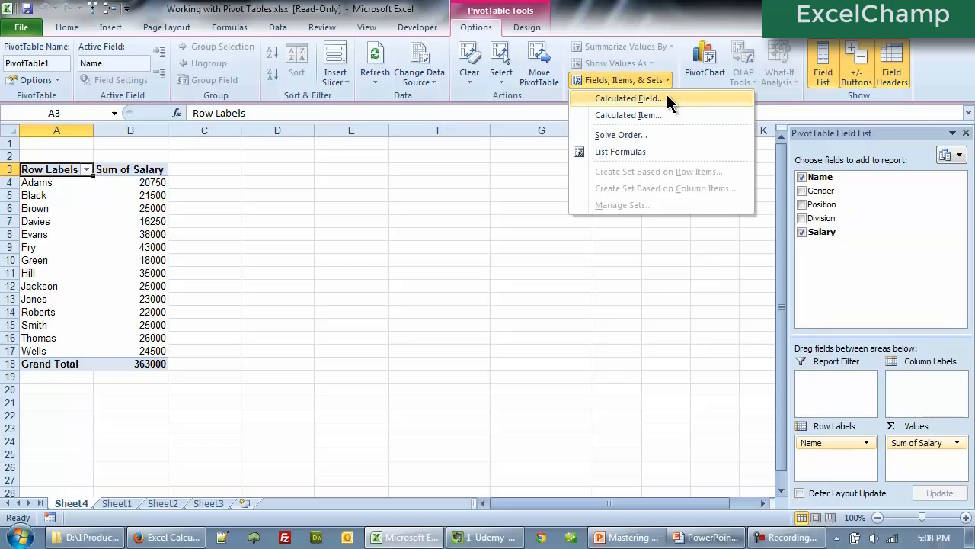
left_click(628, 97)
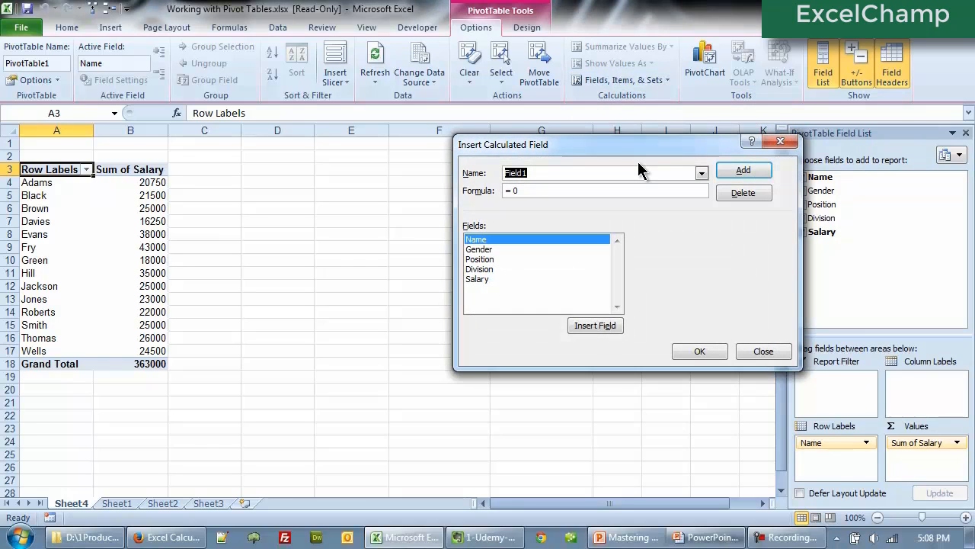
type("Bonus")
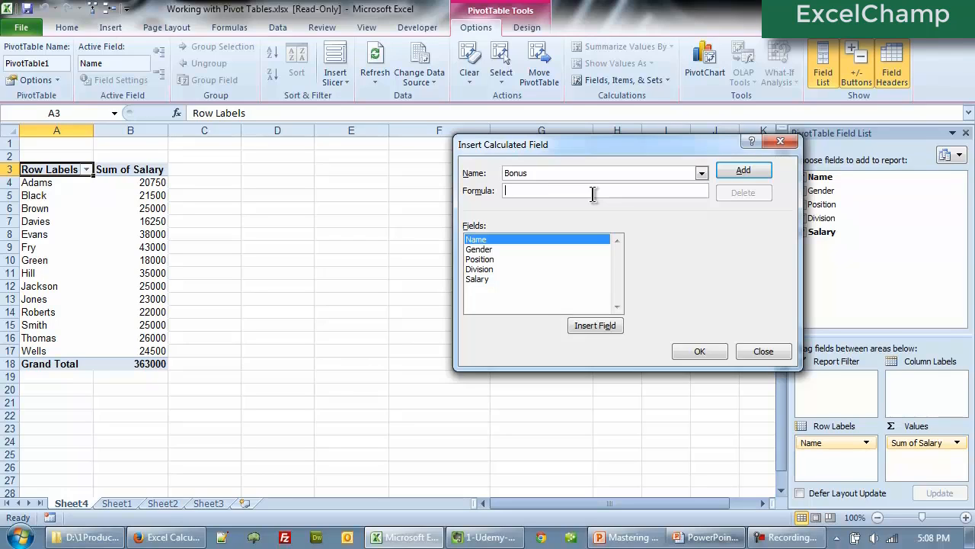
- Enter the Bonus formula =IF(Salary<20000,.10,.05)*Salary
type("=if( Salary")
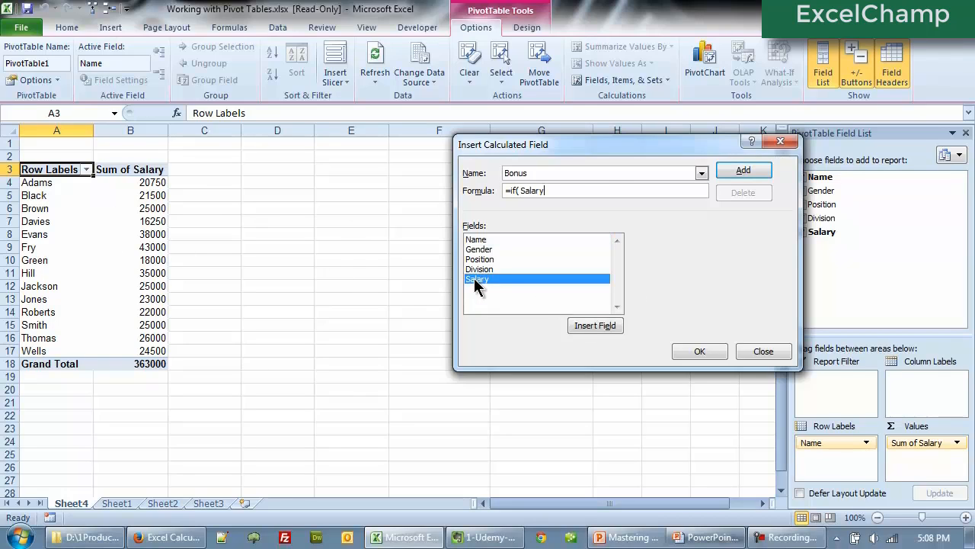
type("<")
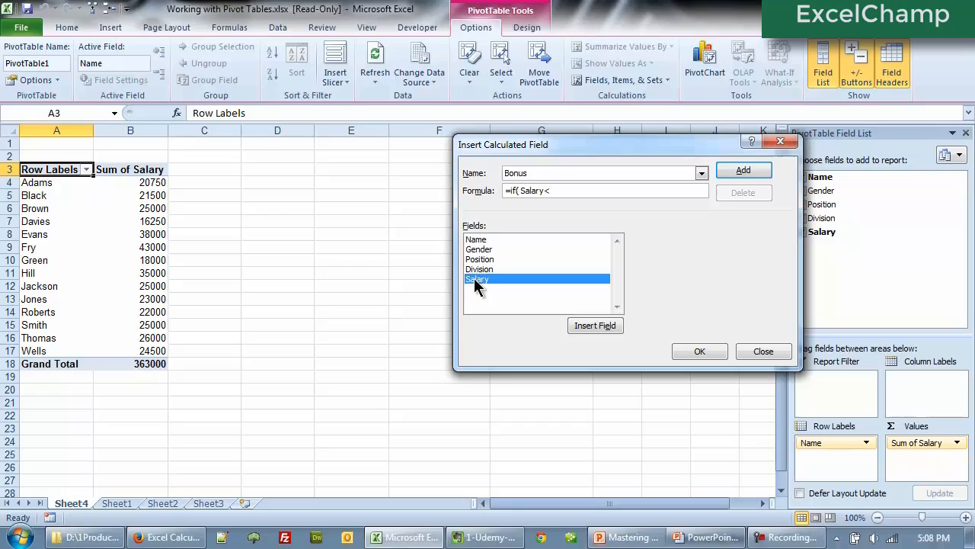
type("20")
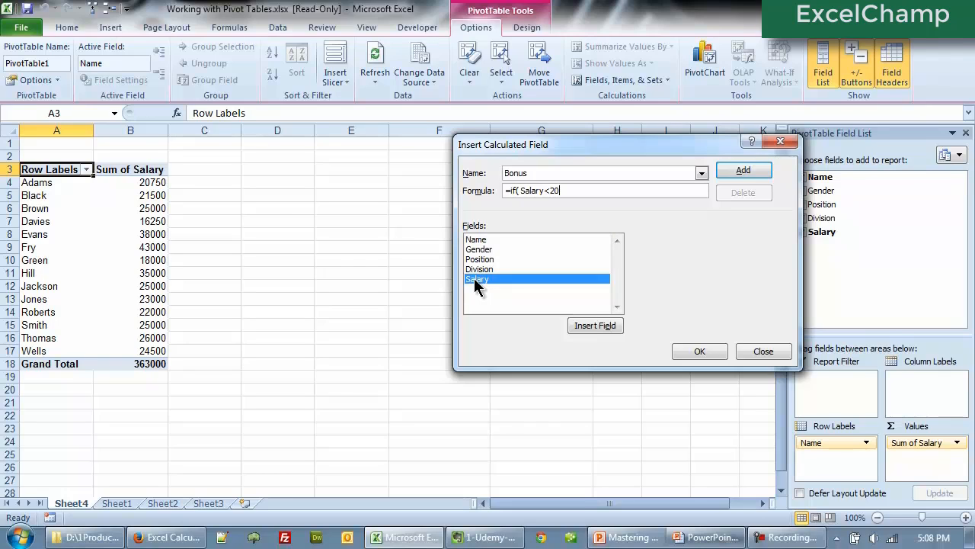
type("000w")
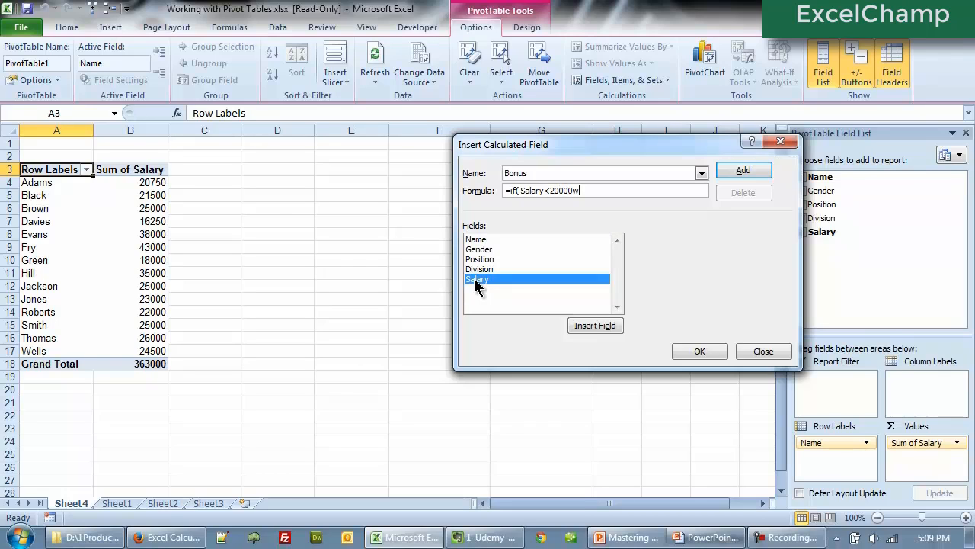
type("0,")
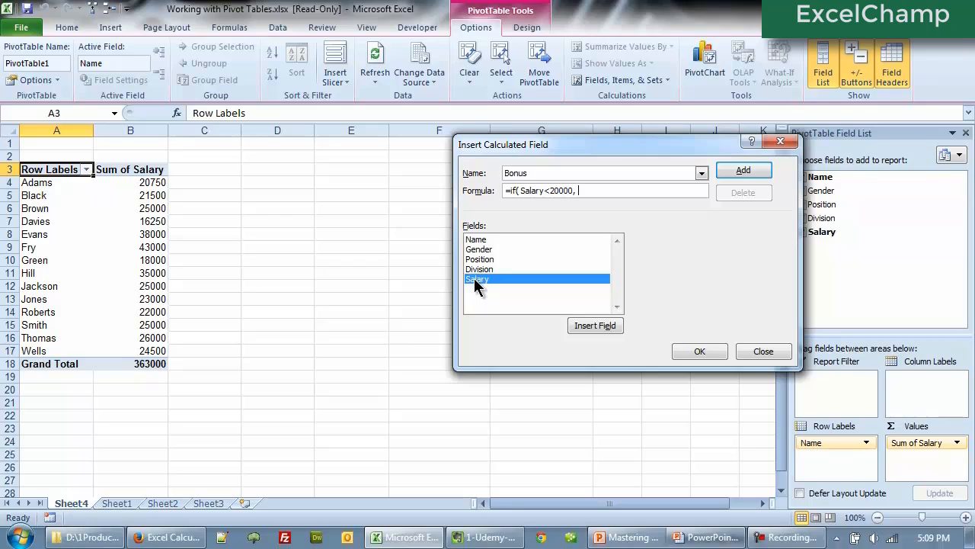
type(".10")
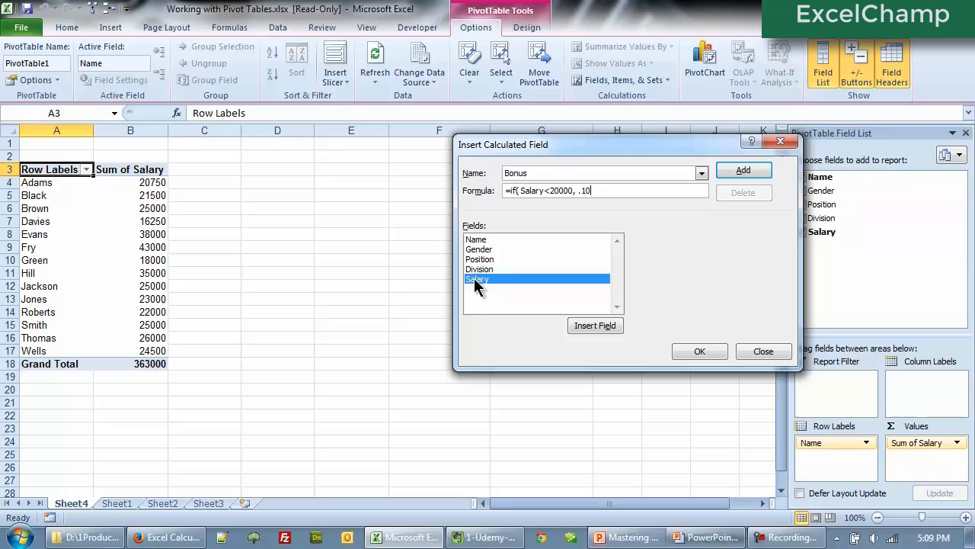
type(",")
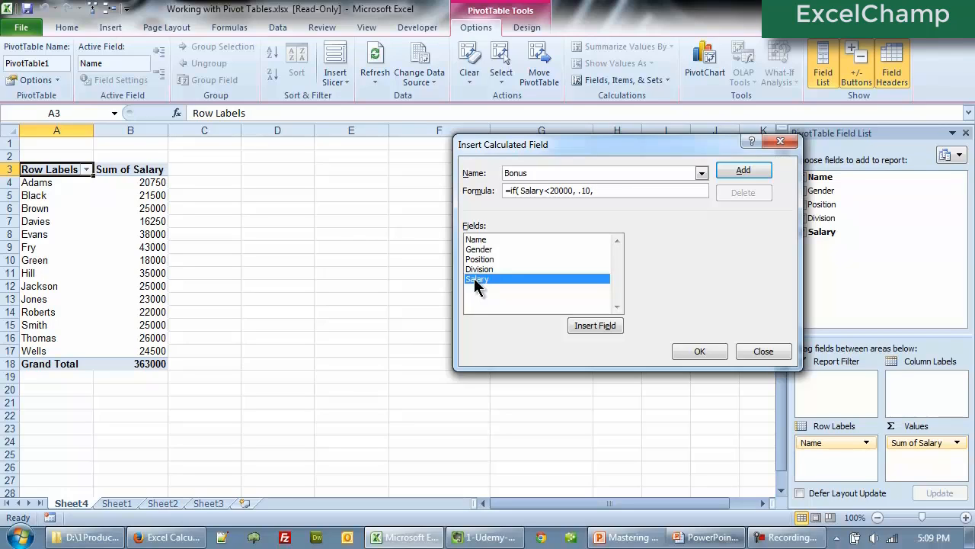
type(",")
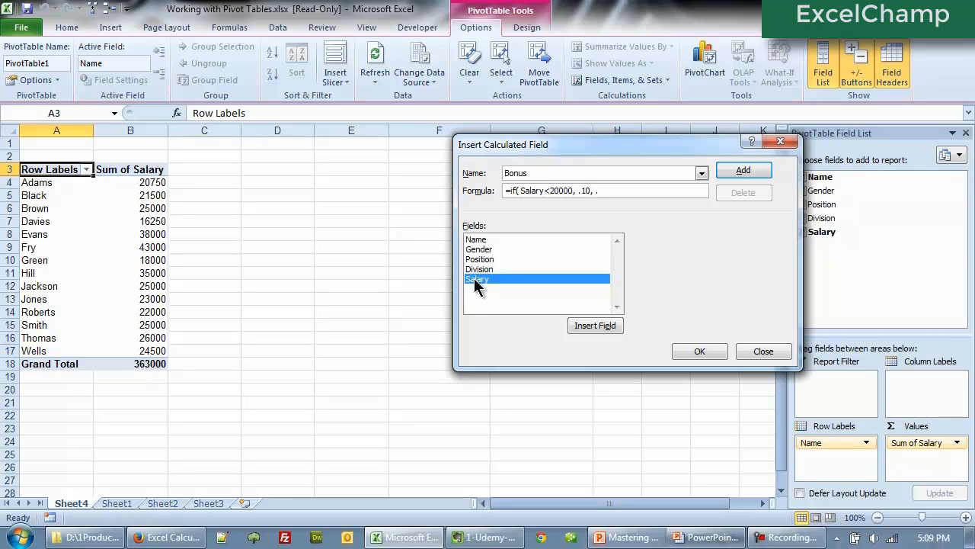
type(".05")
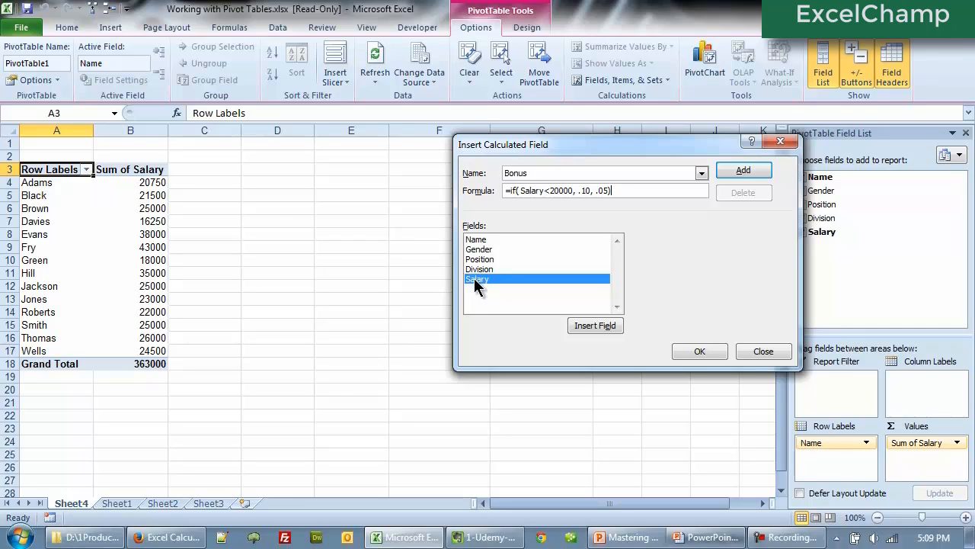
type("*")
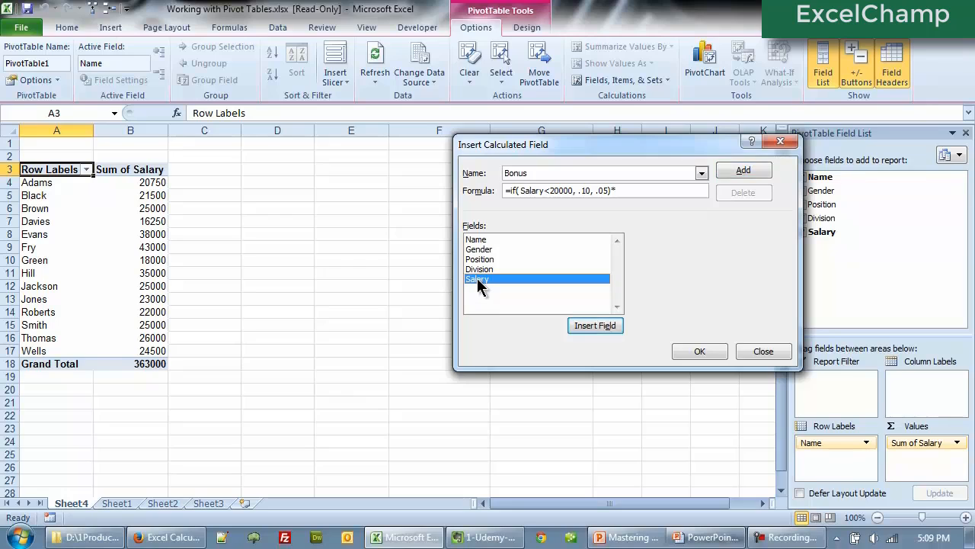
left_click(595, 325)
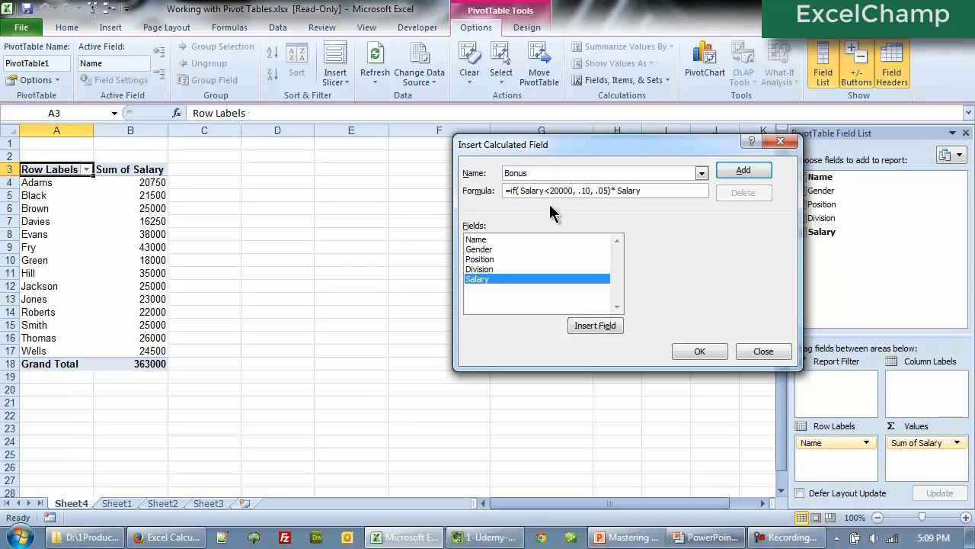
mouse_move(563, 213)
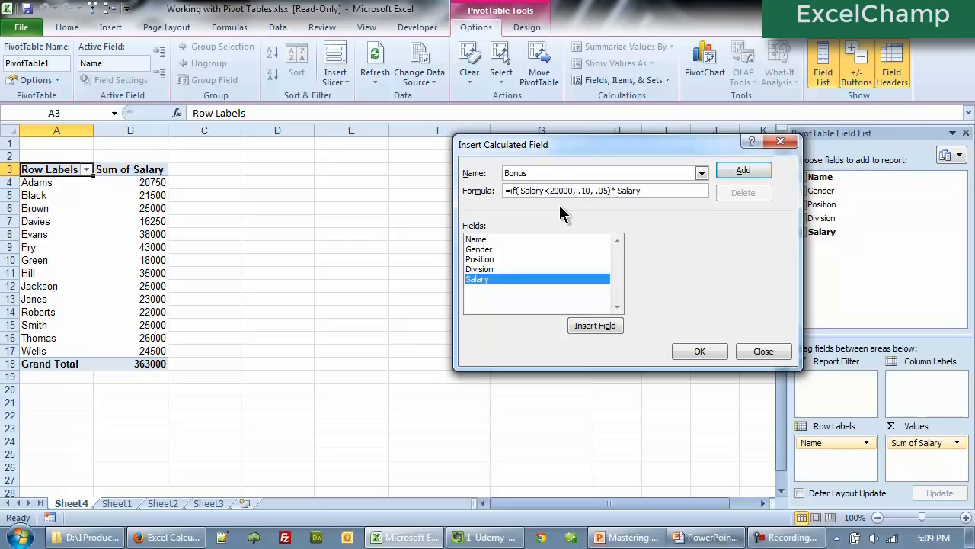
mouse_move(583, 197)
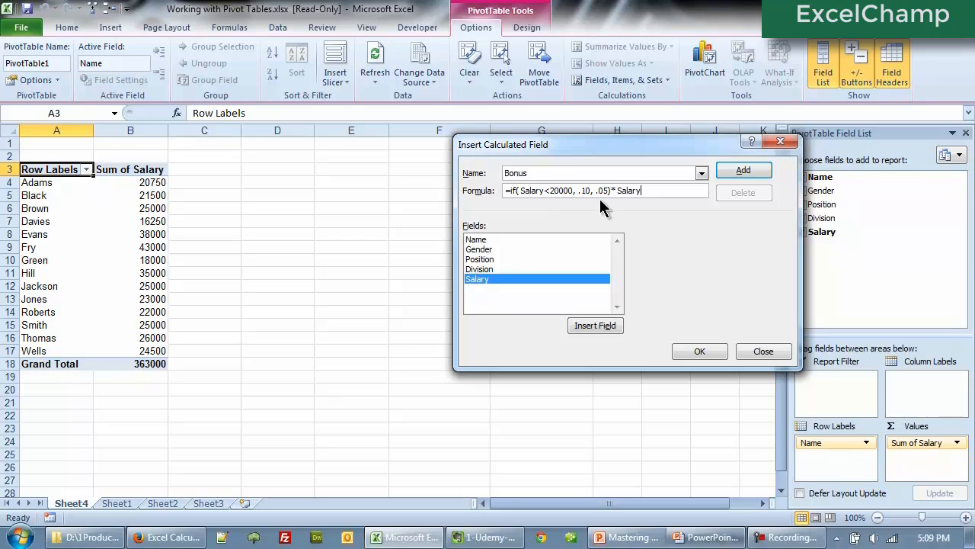
mouse_move(629, 205)
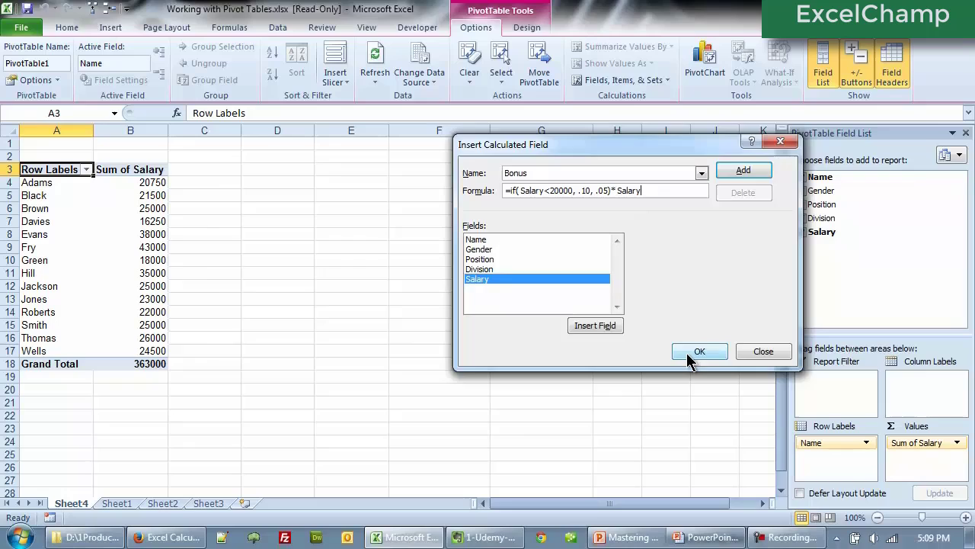
- Add the Bonus field and compare bonuses for Green (18000) and Jackson (25000)
left_click(699, 351)
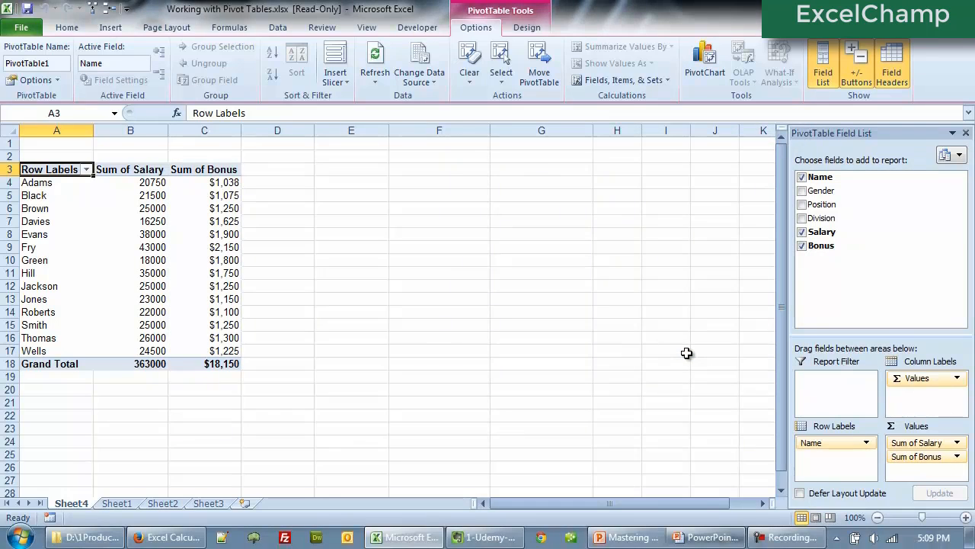
mouse_move(219, 273)
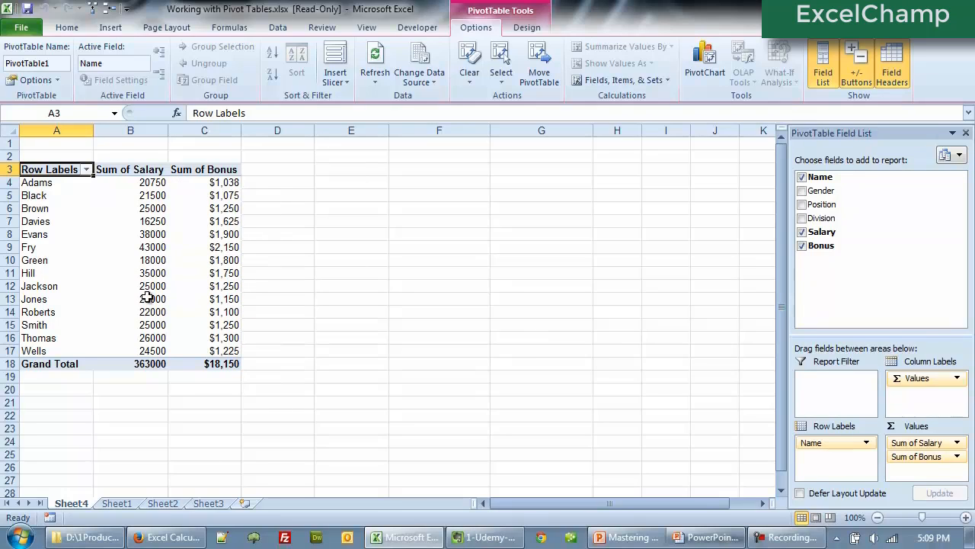
left_click(130, 259)
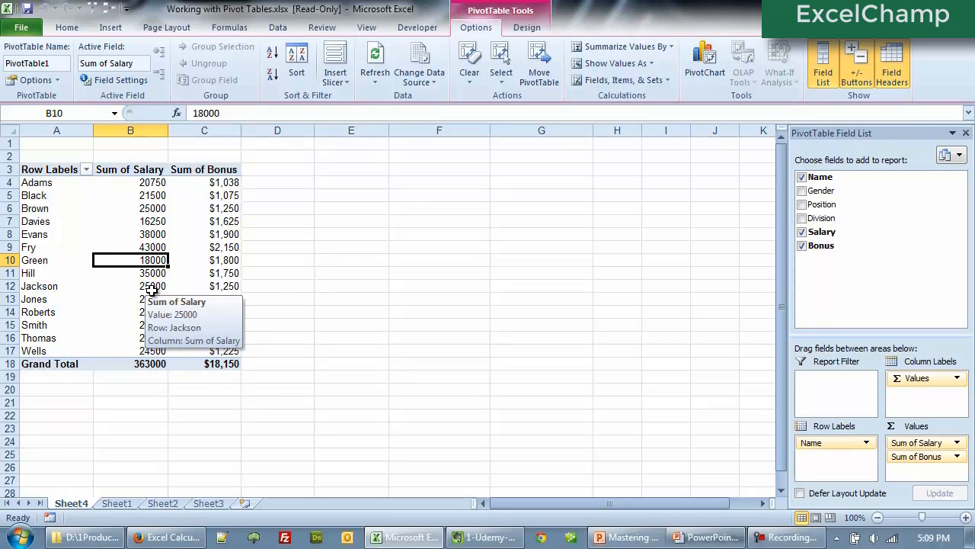
left_click(130, 286)
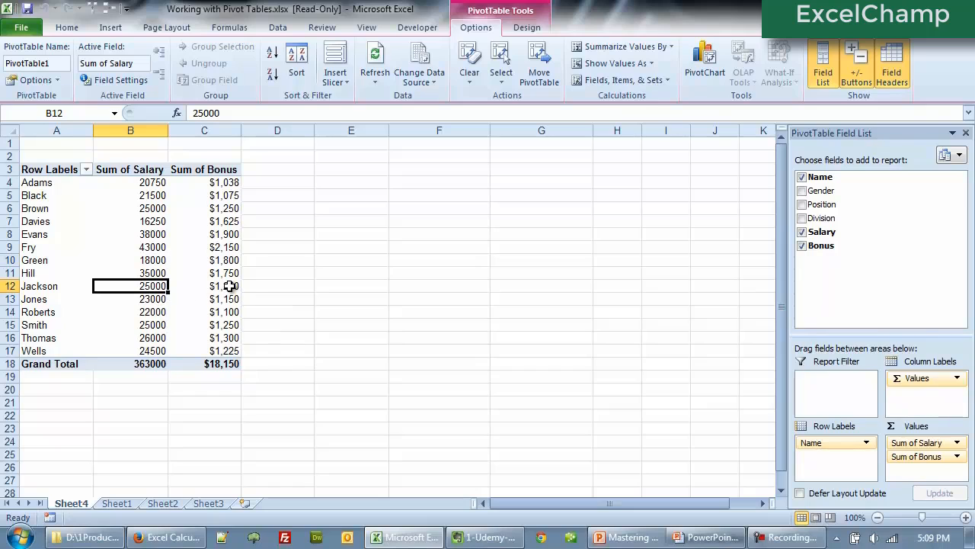
mouse_move(284, 285)
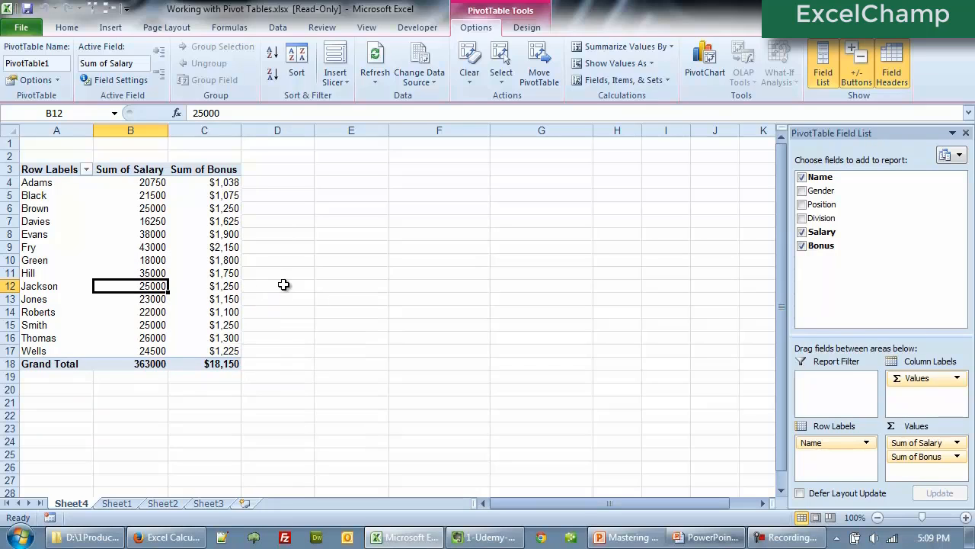
mouse_move(597, 93)
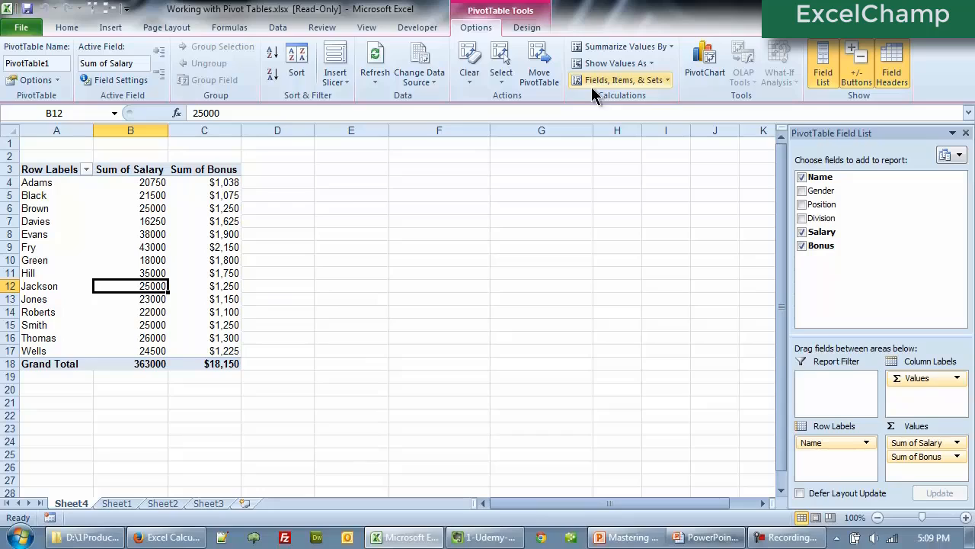
mouse_move(261, 342)
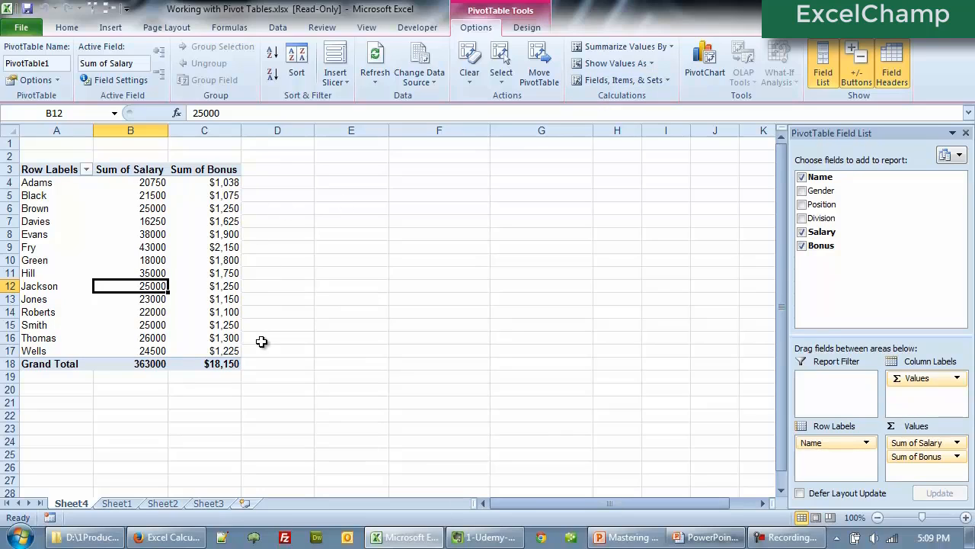
mouse_move(416, 364)
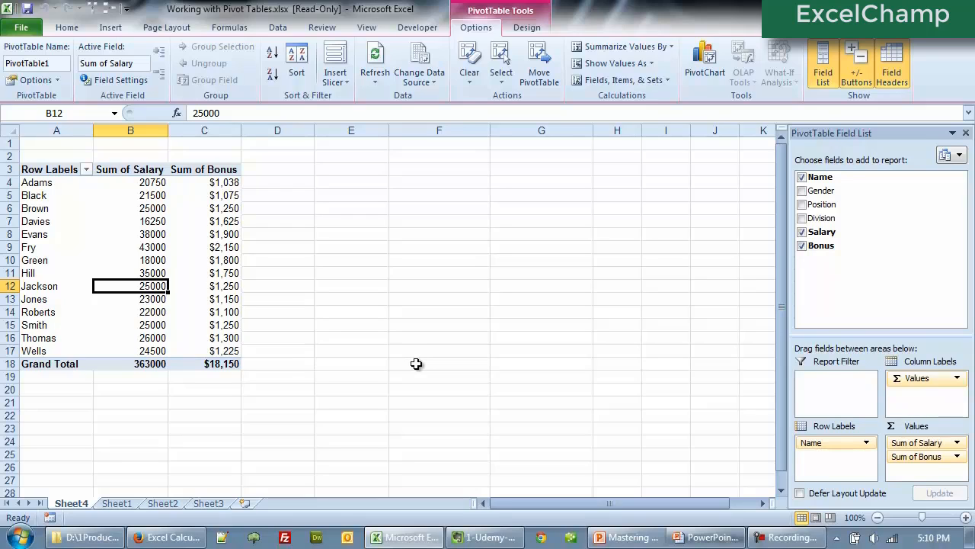
mouse_move(414, 357)
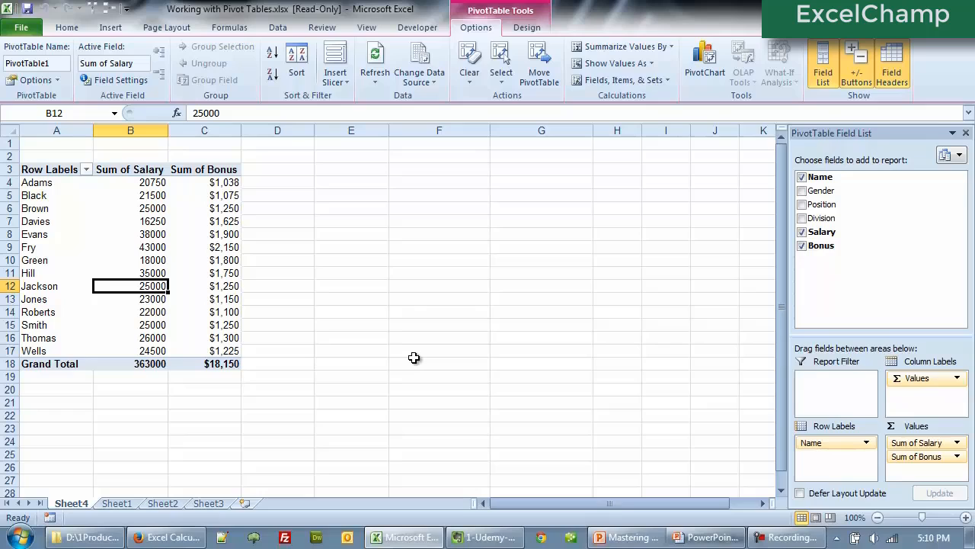
mouse_move(659, 105)
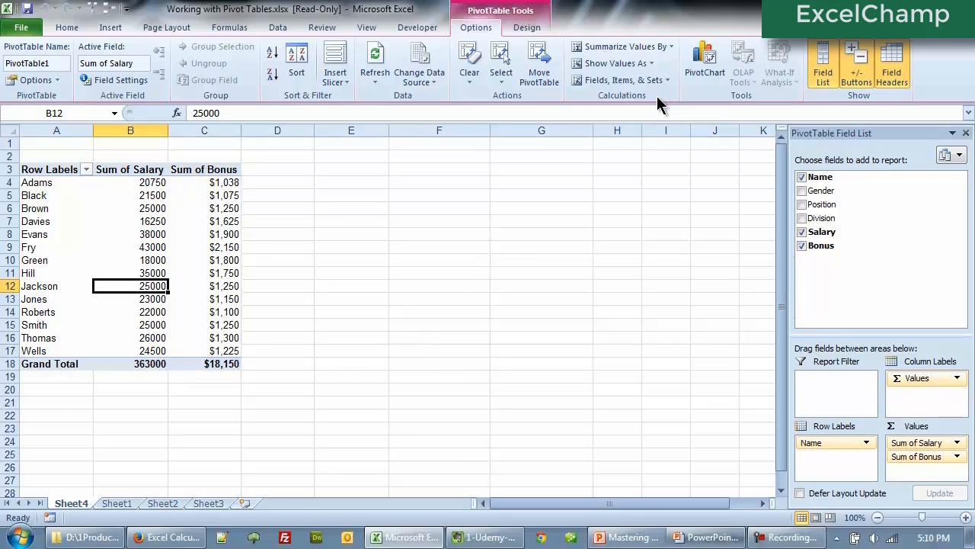
- Generate Sheet5 listing Bonus =IF(Salary<20000,0.1,0.05)*Salary, then return to Sheet4
left_click(621, 80)
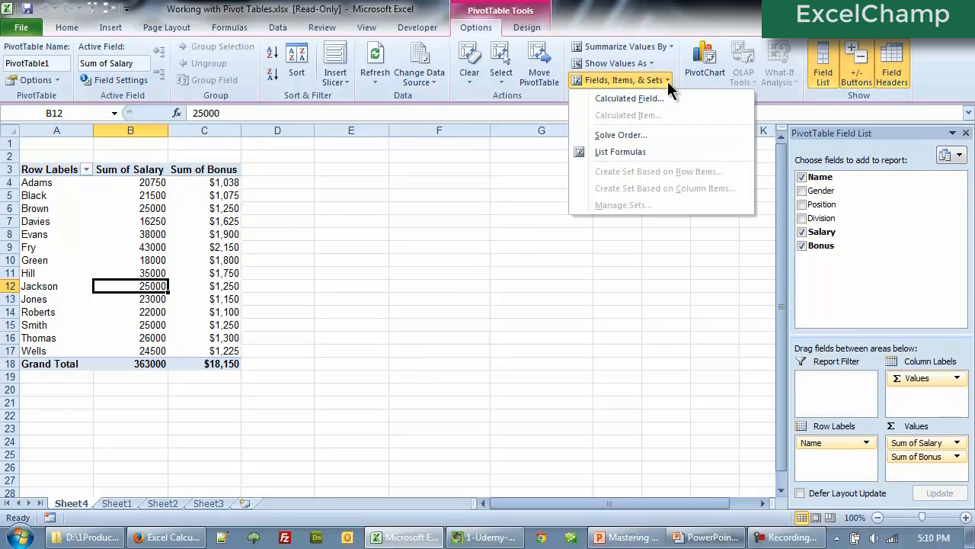
mouse_move(651, 152)
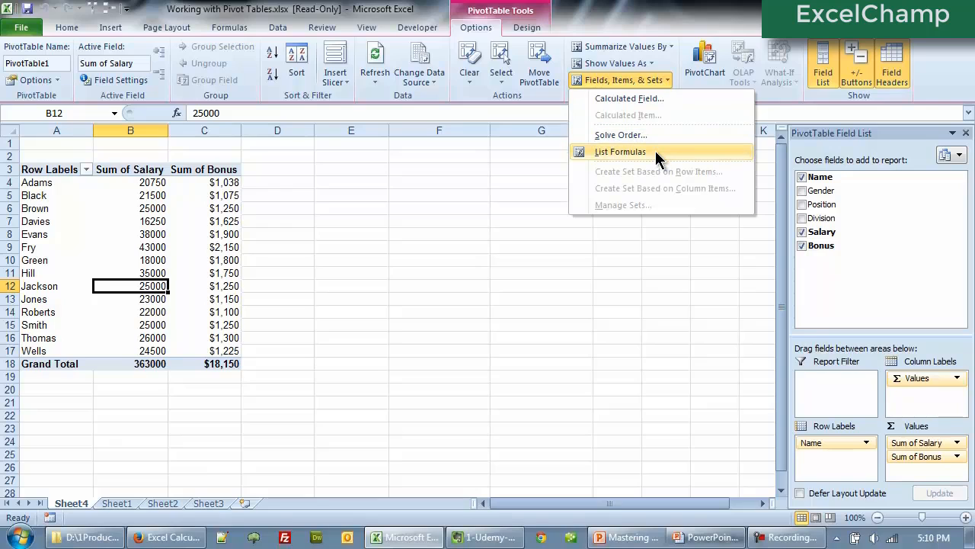
mouse_move(651, 156)
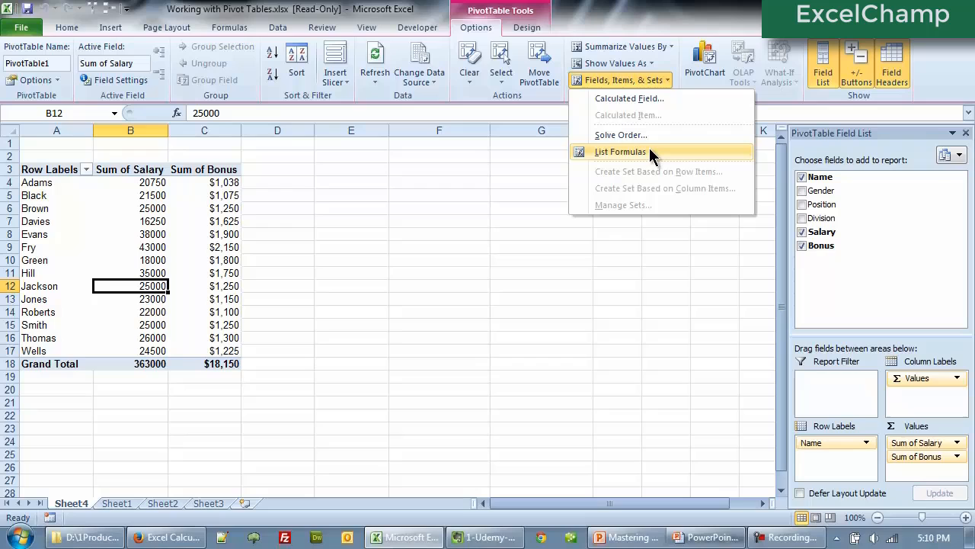
left_click(620, 152)
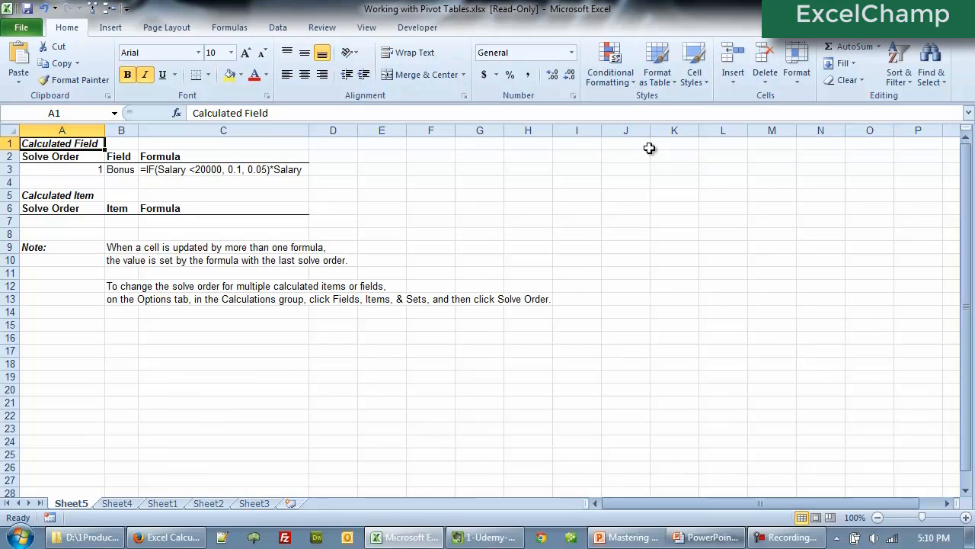
mouse_move(65, 511)
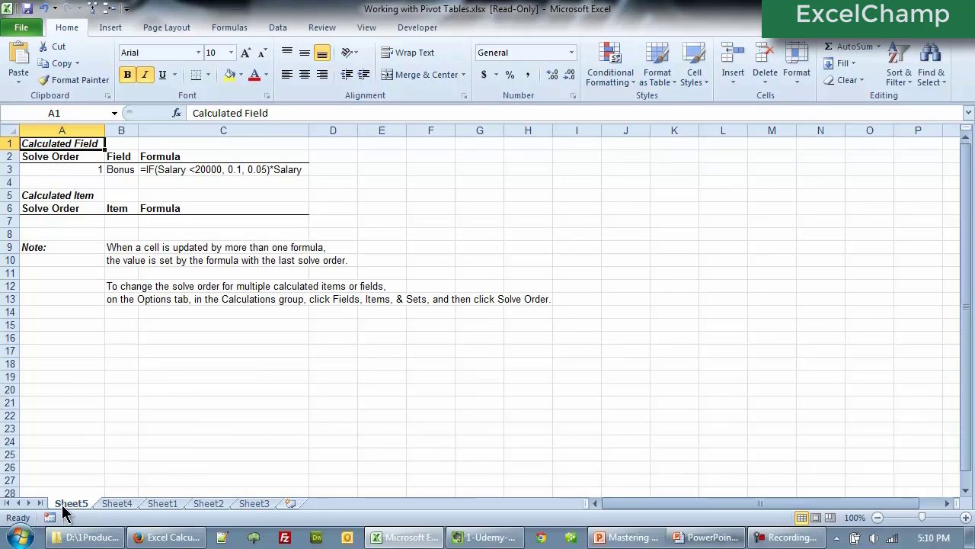
mouse_move(51, 177)
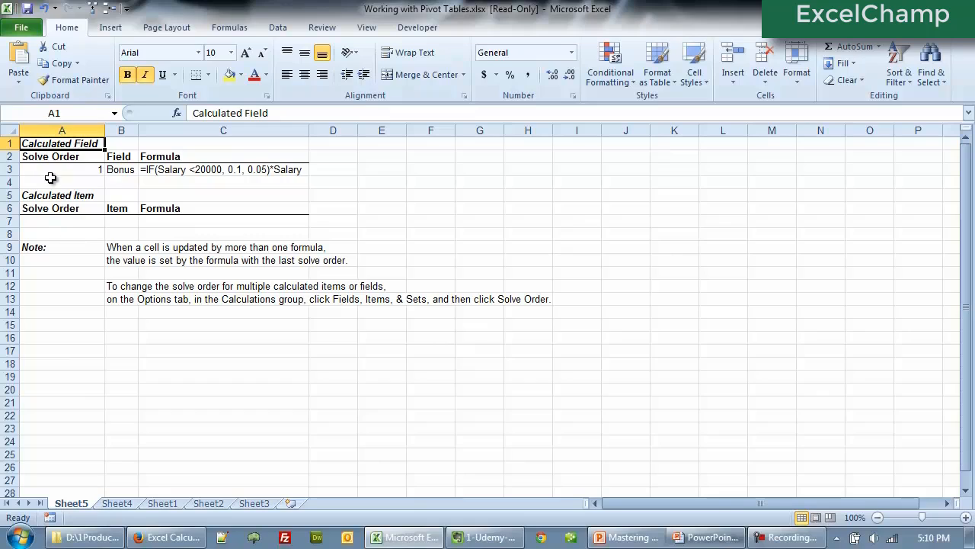
left_click(120, 169)
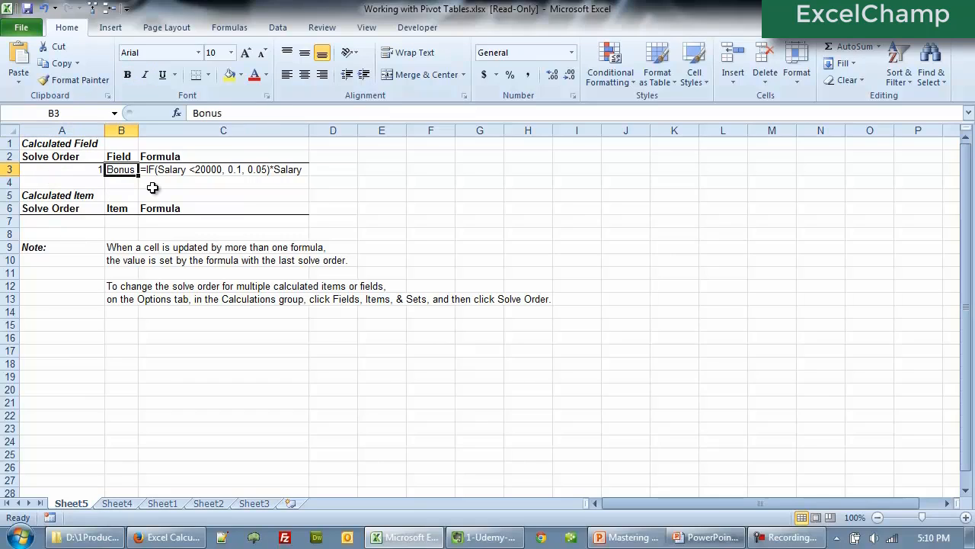
mouse_move(305, 164)
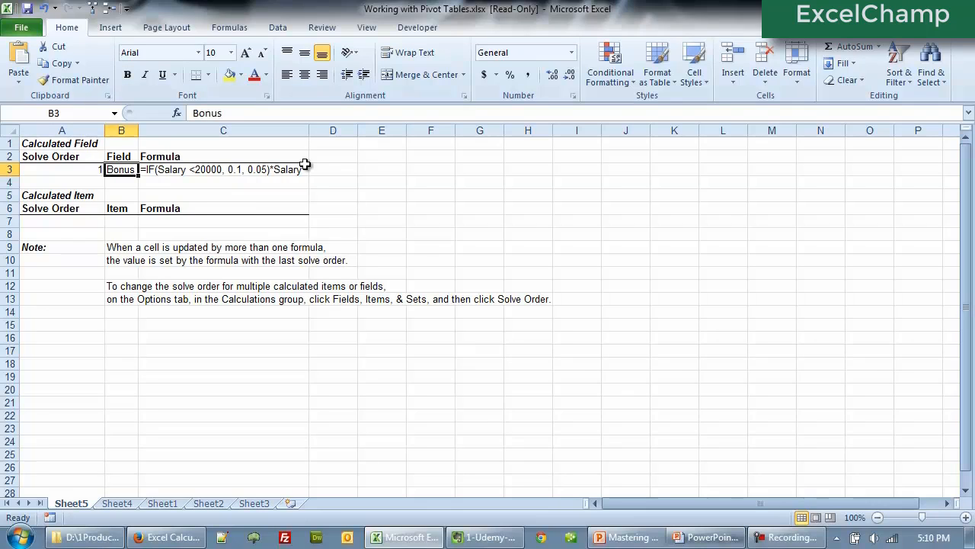
mouse_move(191, 185)
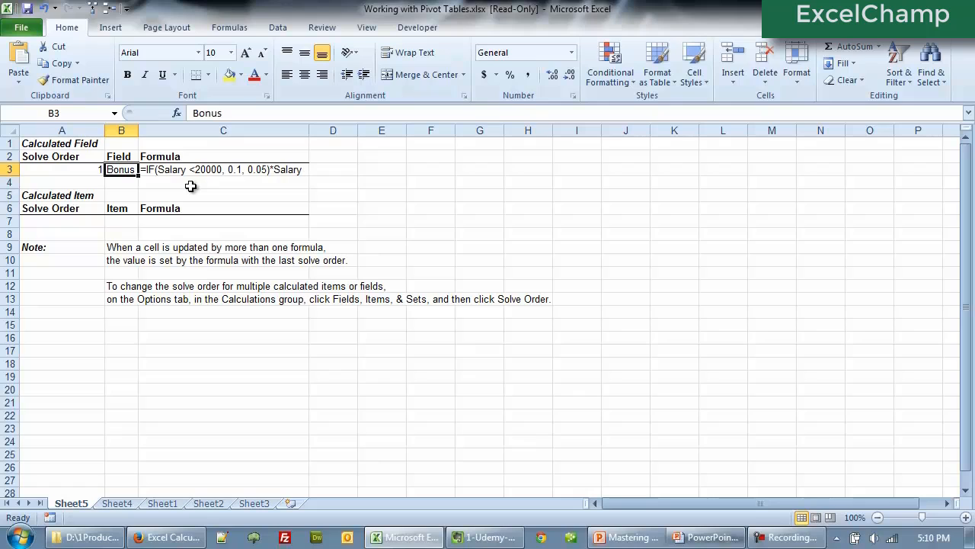
left_click(126, 502)
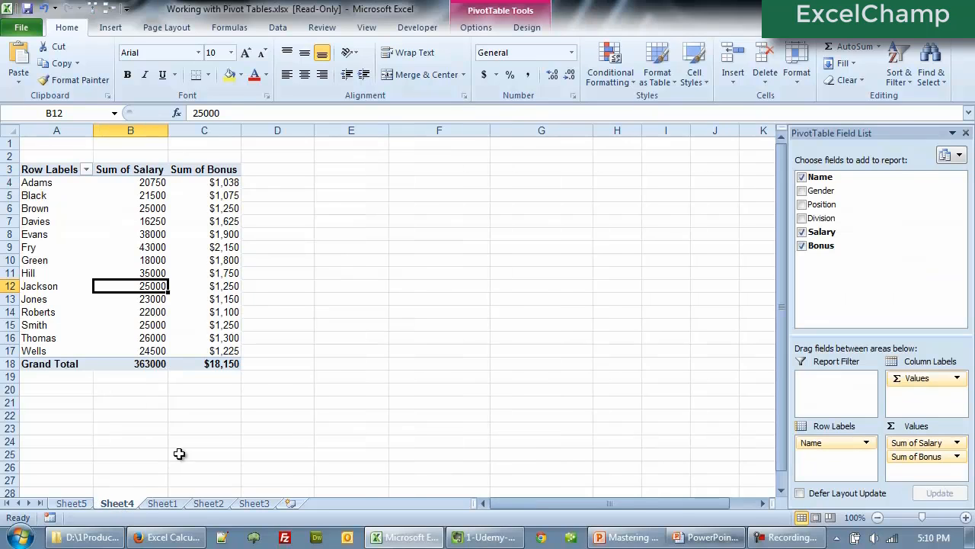
left_click(203, 247)
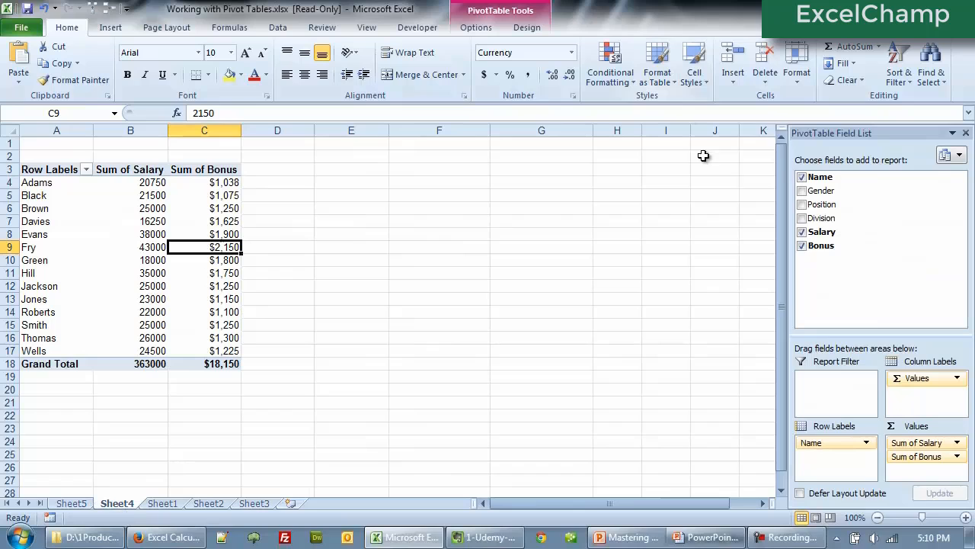
left_click(477, 28)
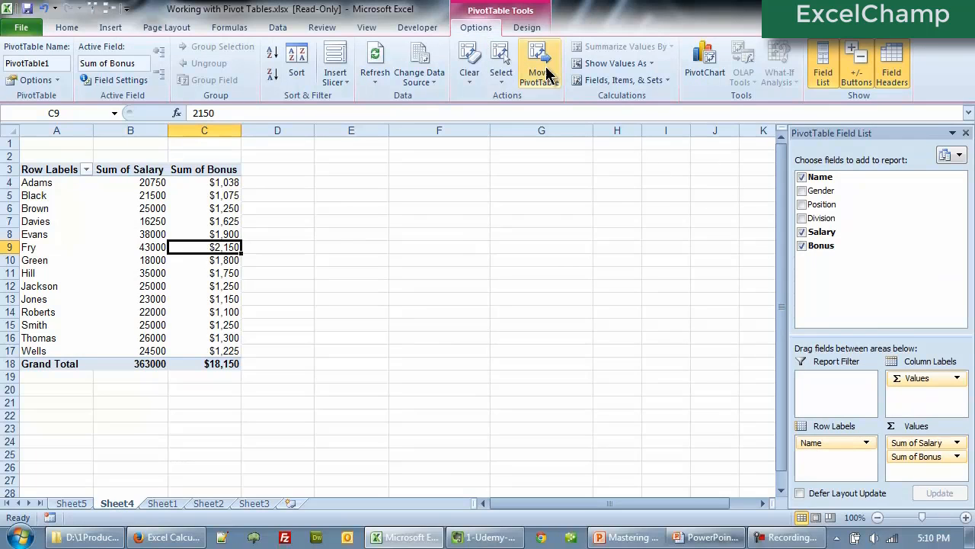
left_click(621, 79)
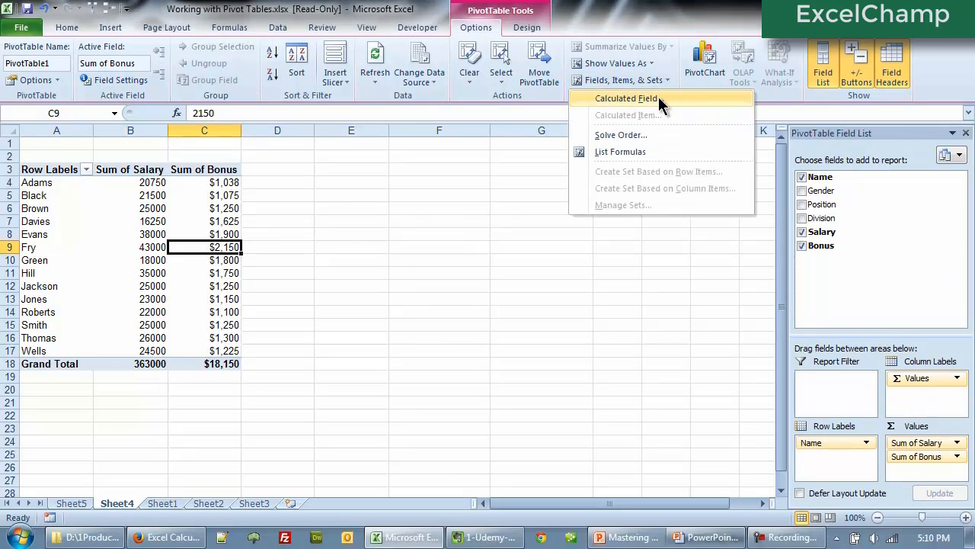
left_click(626, 98)
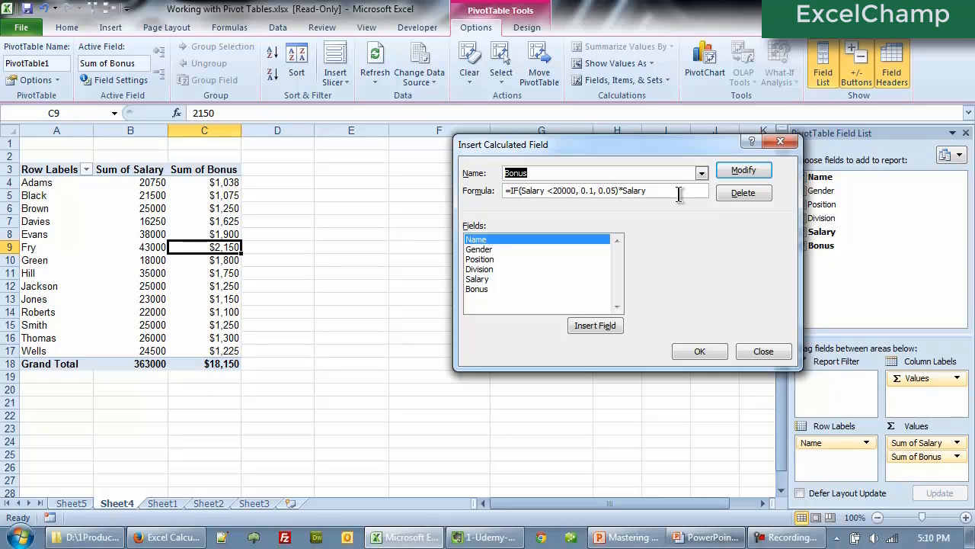
mouse_move(764, 352)
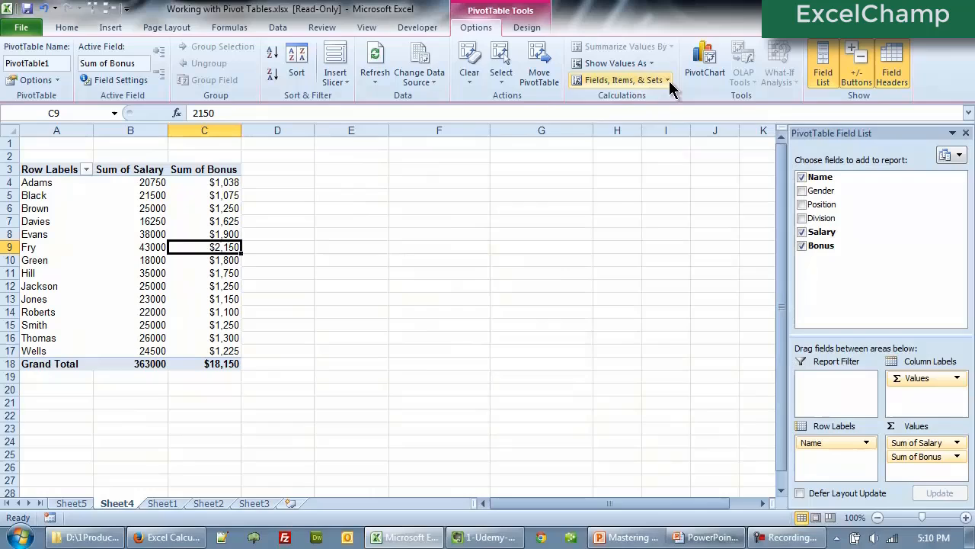
- Reopen the Fields, Items & Sets dropdown on the PivotTable Options tab
left_click(620, 80)
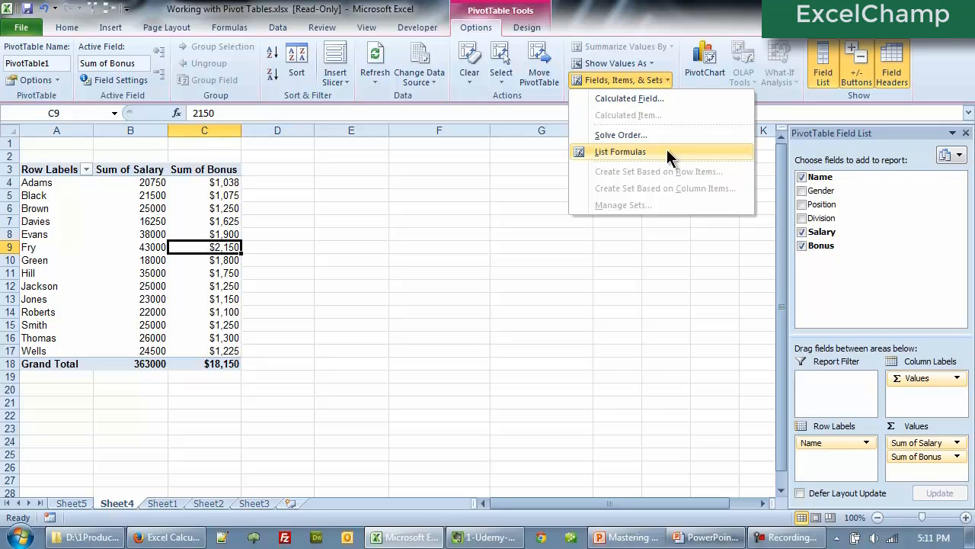
mouse_move(591, 87)
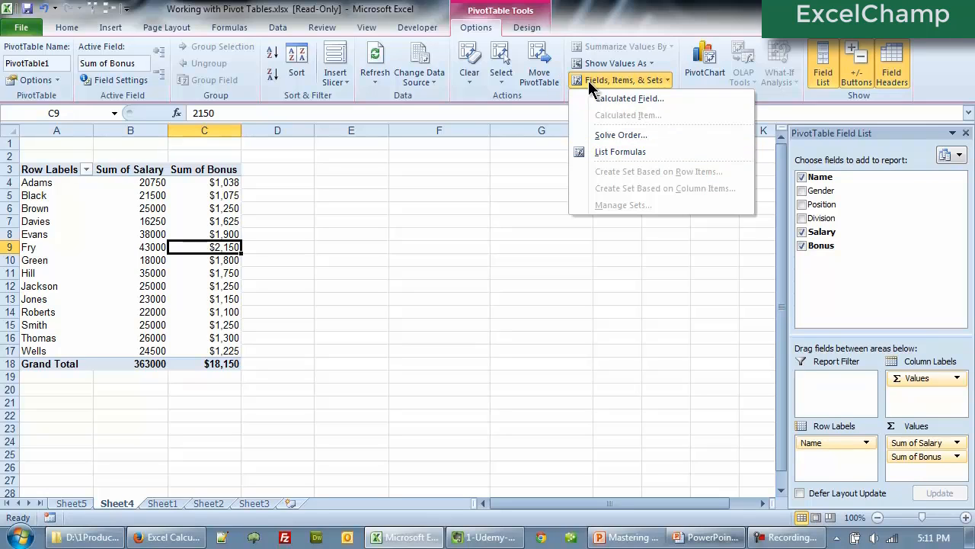
mouse_move(654, 92)
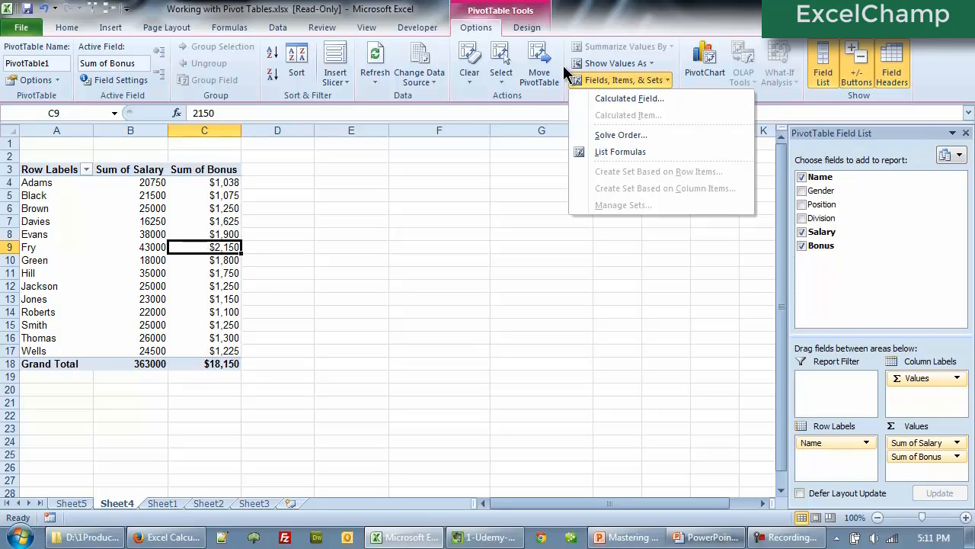
mouse_move(671, 101)
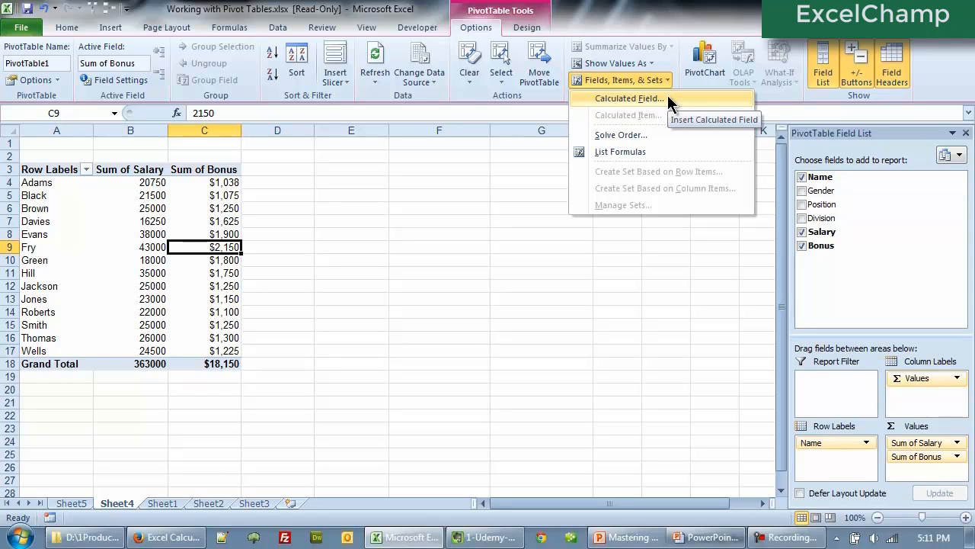
mouse_move(671, 103)
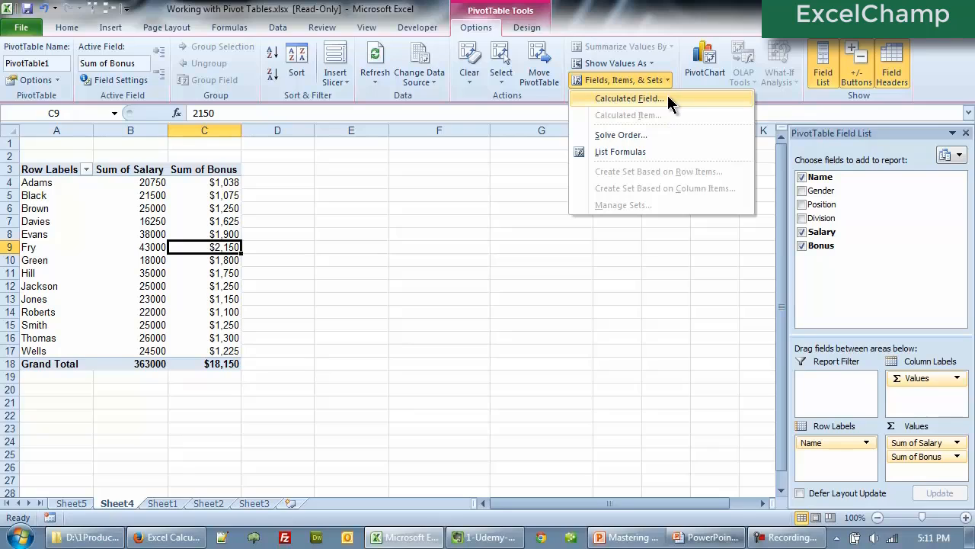